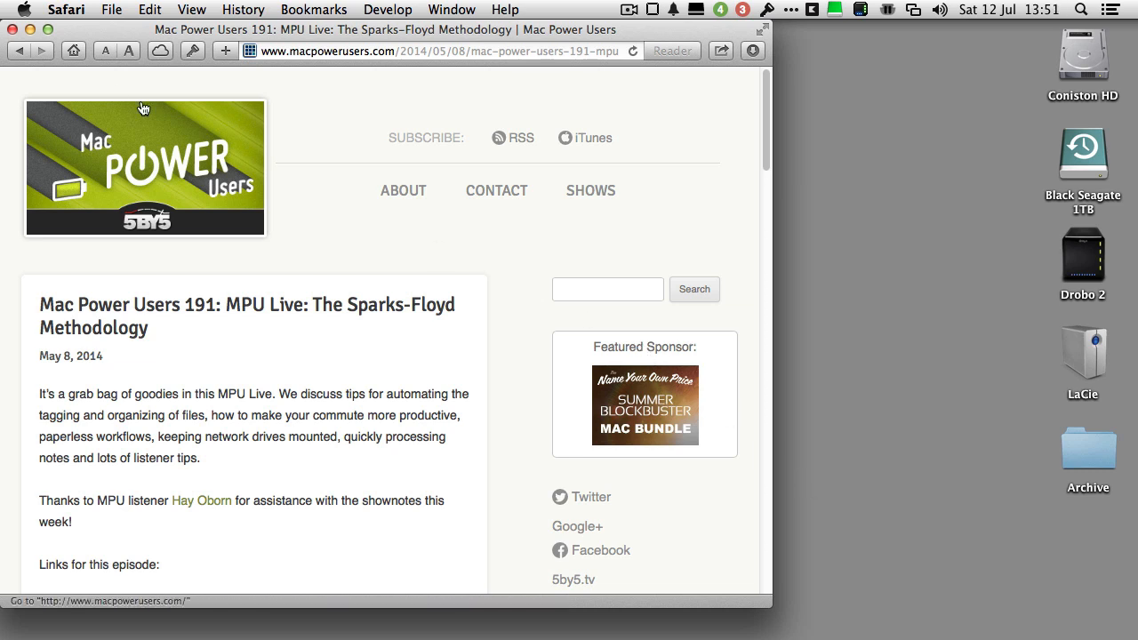
mouse_move(32, 33)
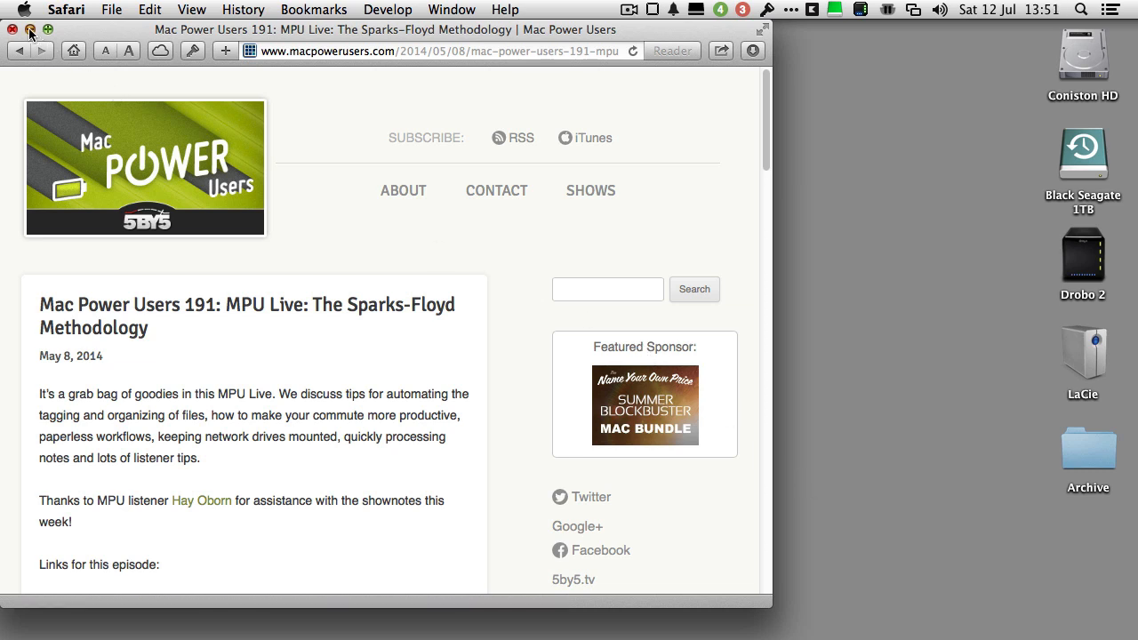
Step: Close the Safari window showing the Mac Power Users episode page
left_click(15, 34)
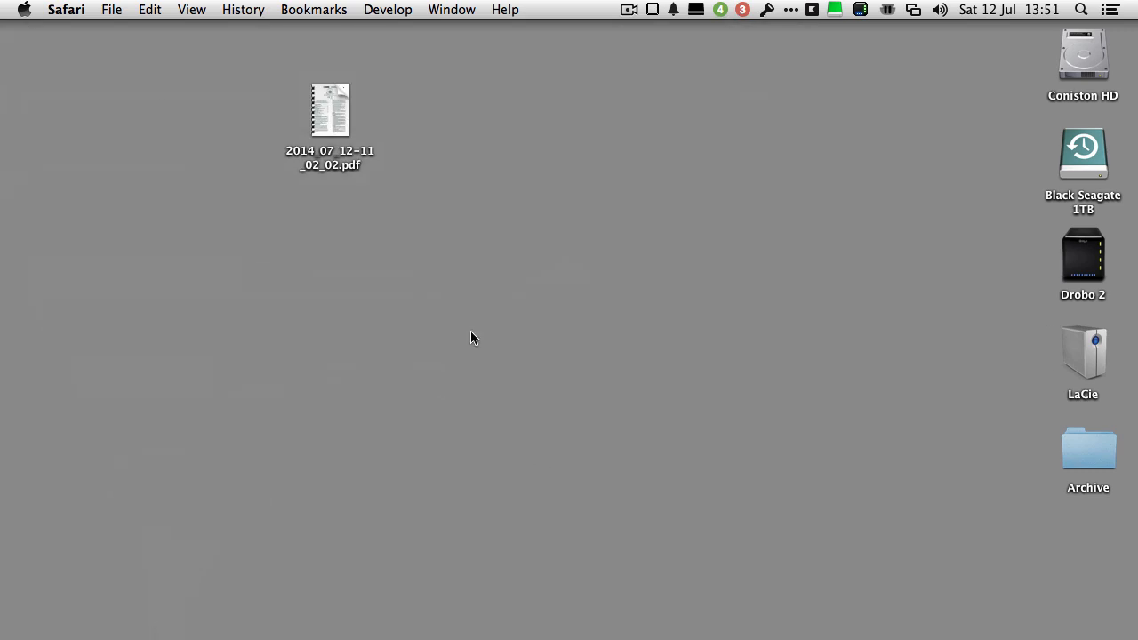
mouse_move(535, 378)
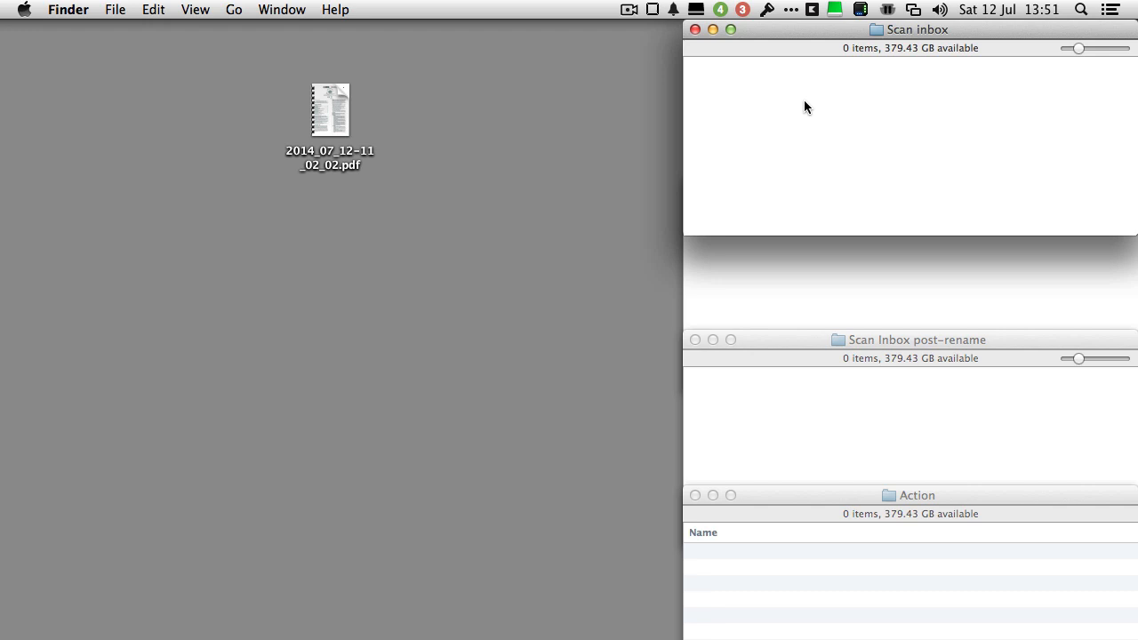
mouse_move(787, 68)
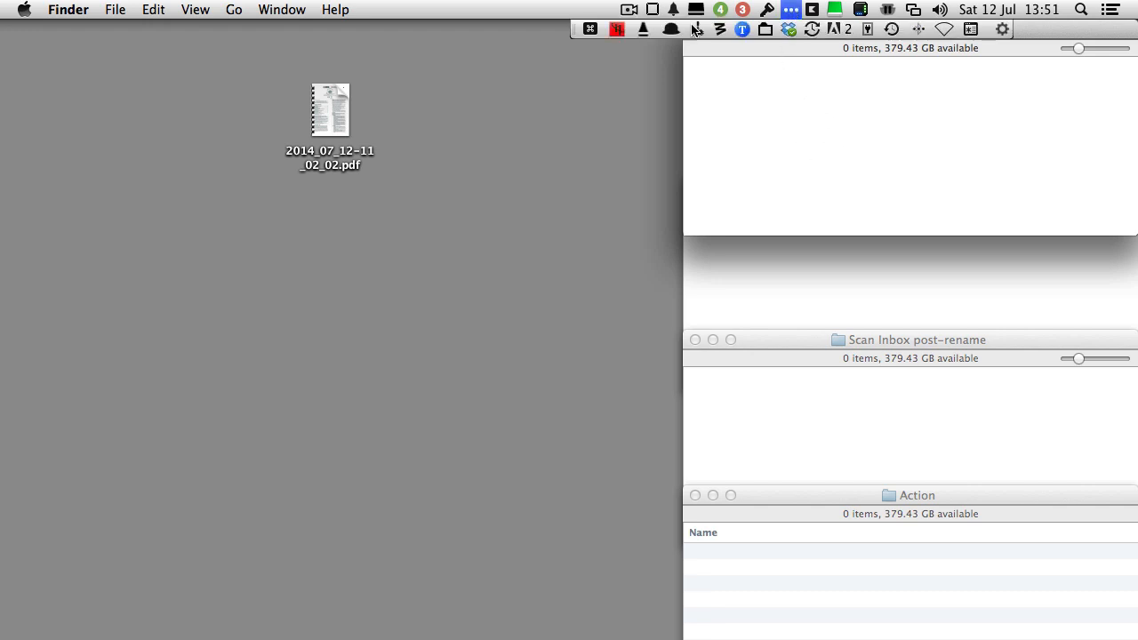
left_click(586, 29)
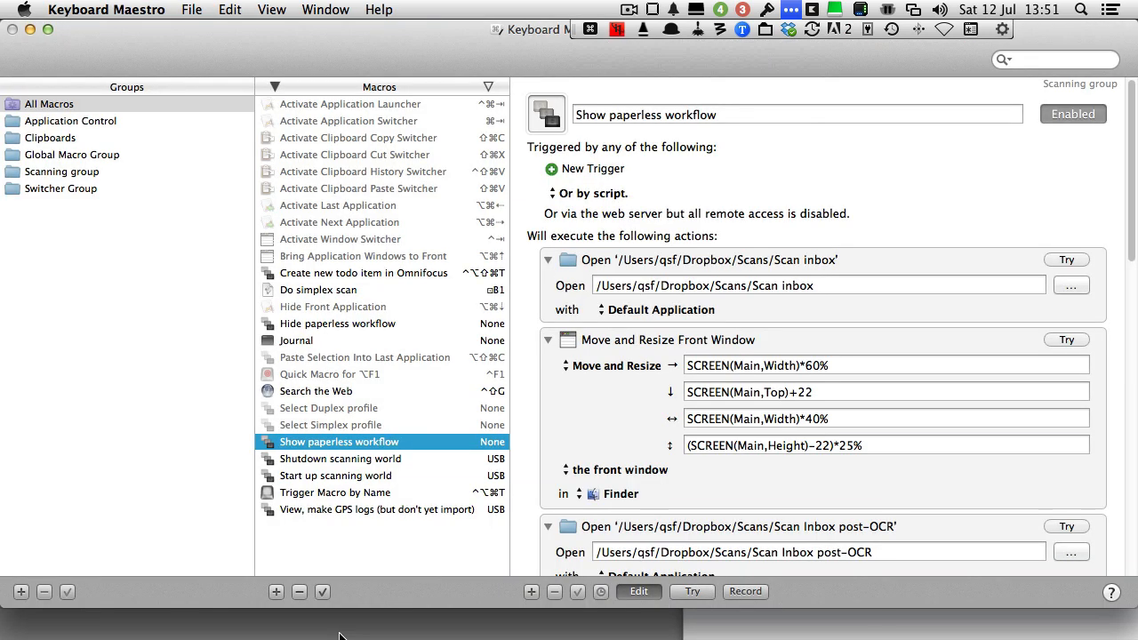
mouse_move(330, 444)
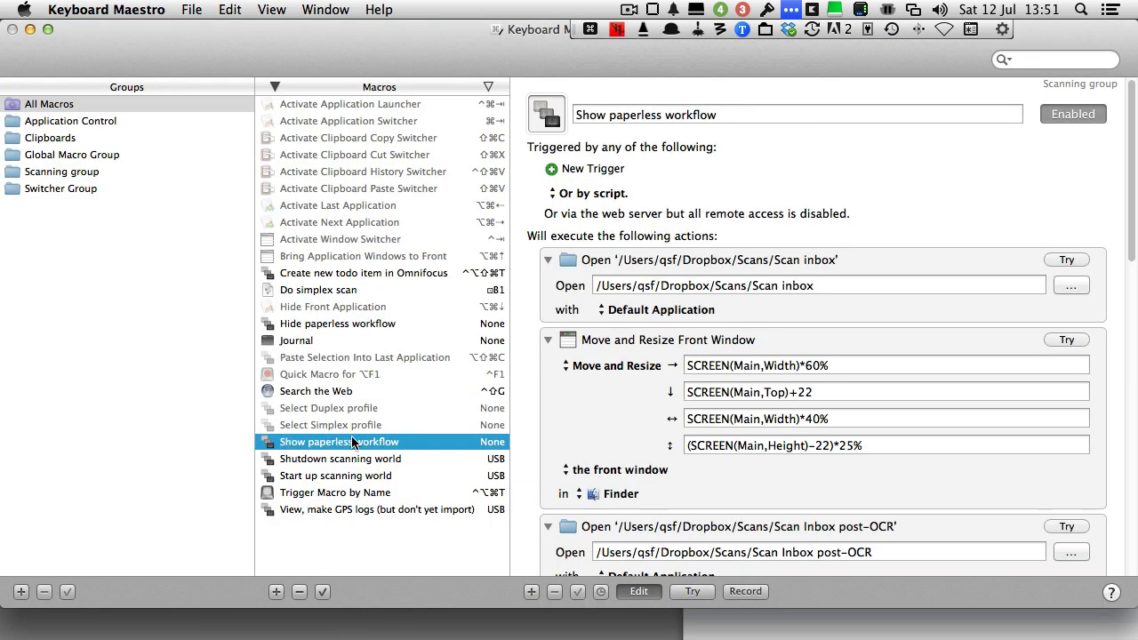
scroll("down", 3)
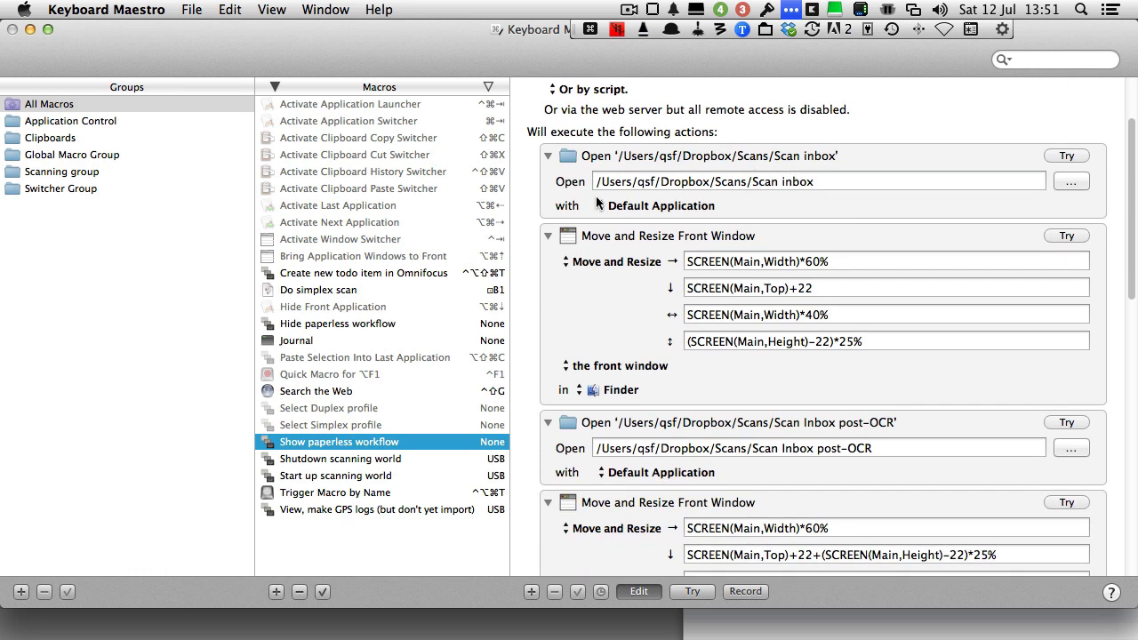
mouse_move(447, 421)
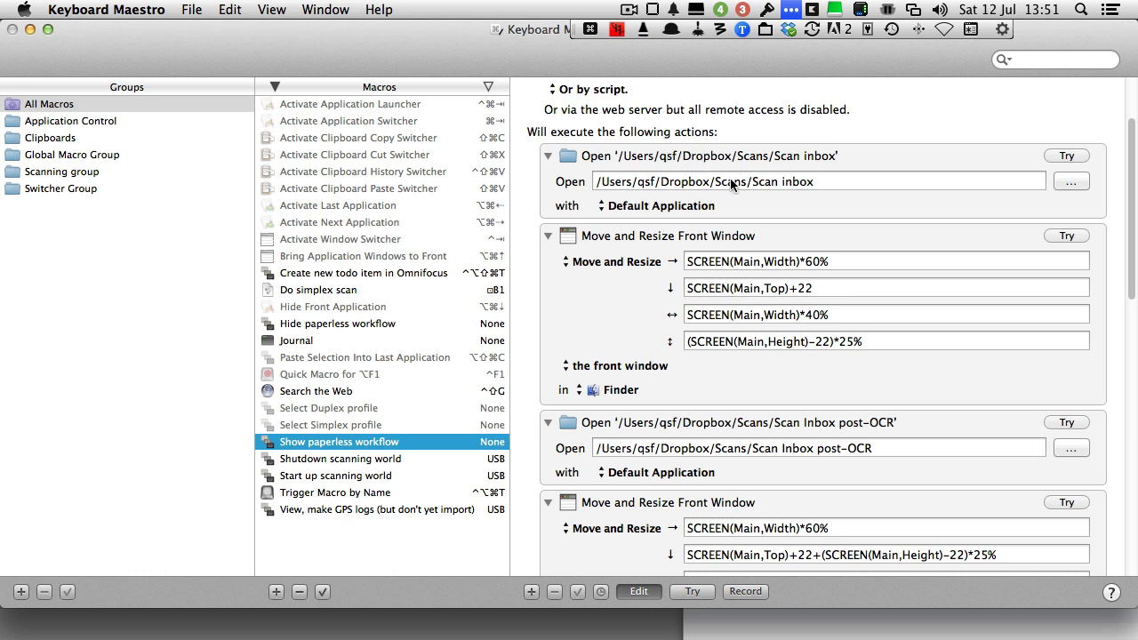
mouse_move(713, 280)
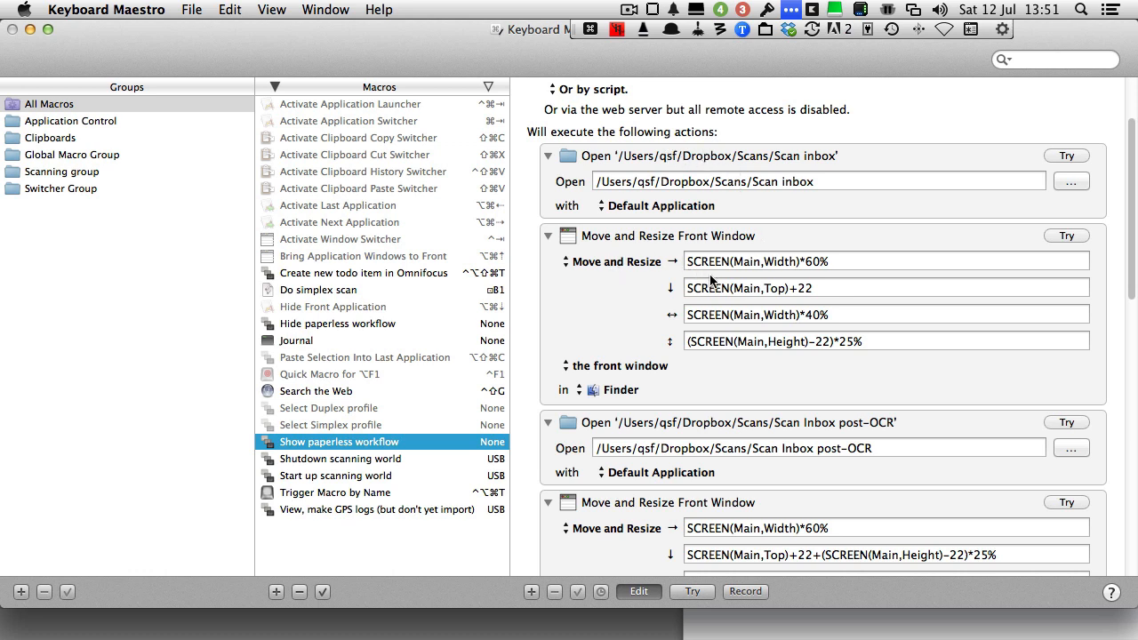
mouse_move(829, 267)
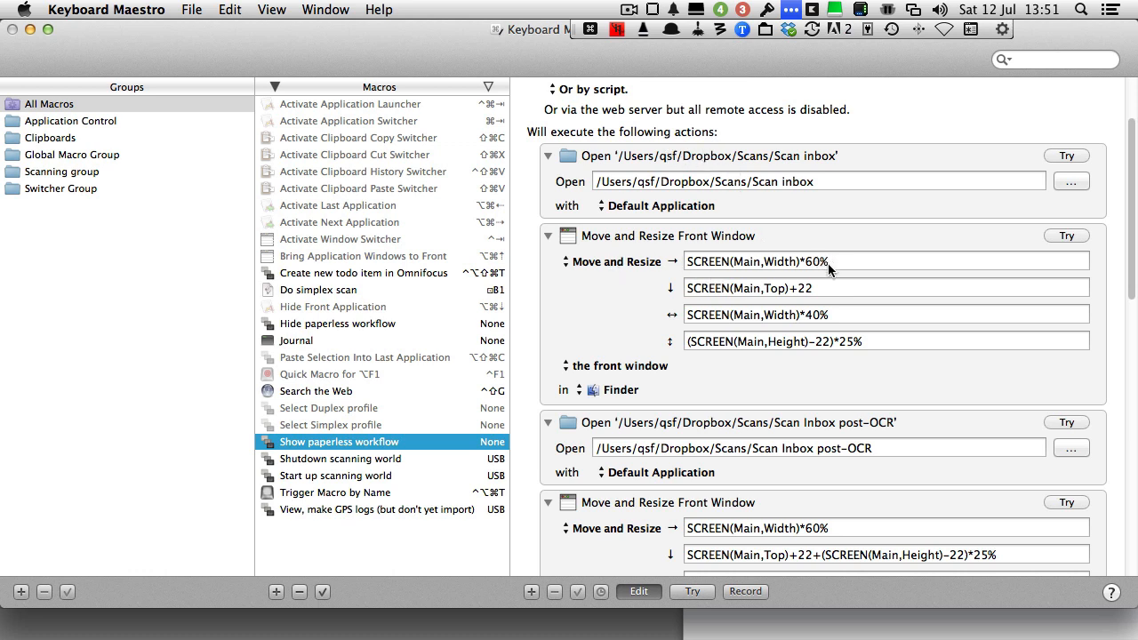
mouse_move(772, 323)
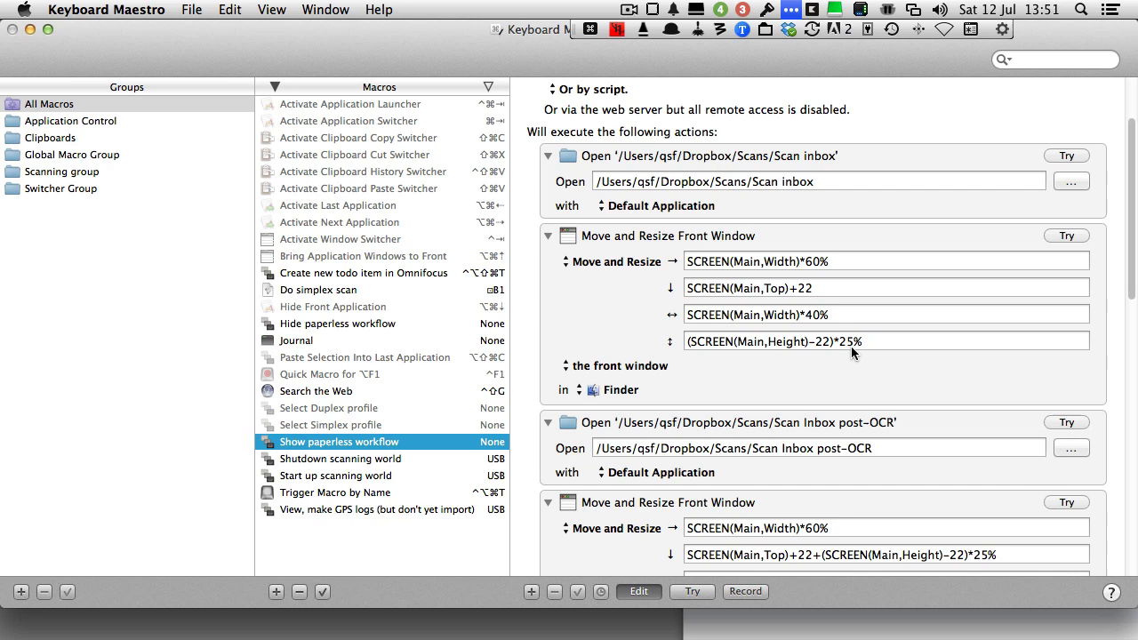
scroll("down", 3)
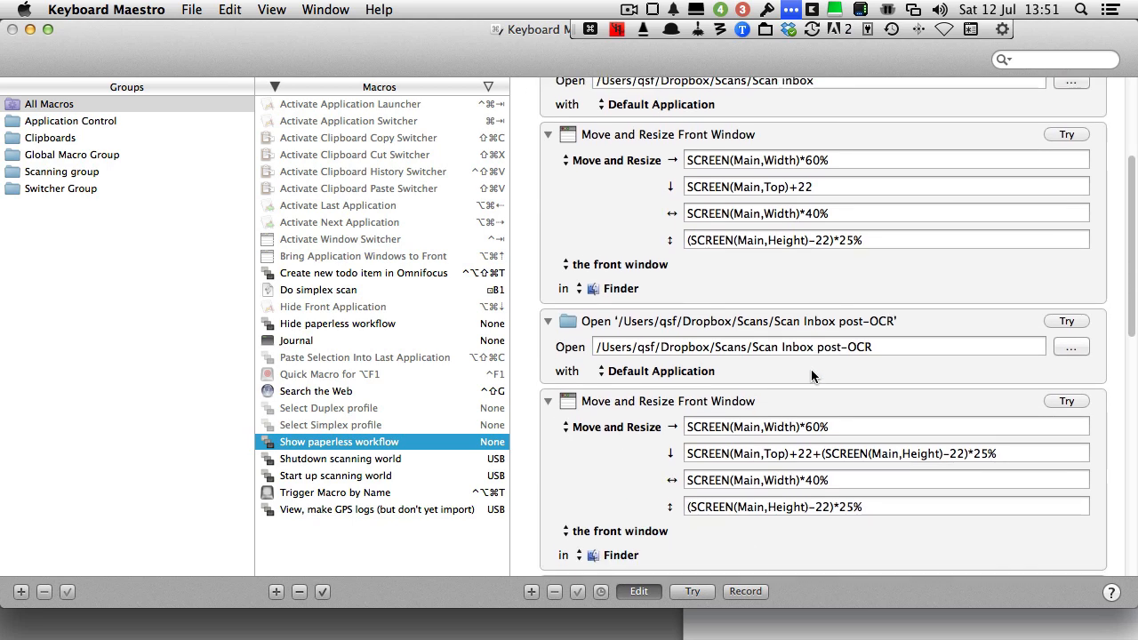
scroll("down", 3)
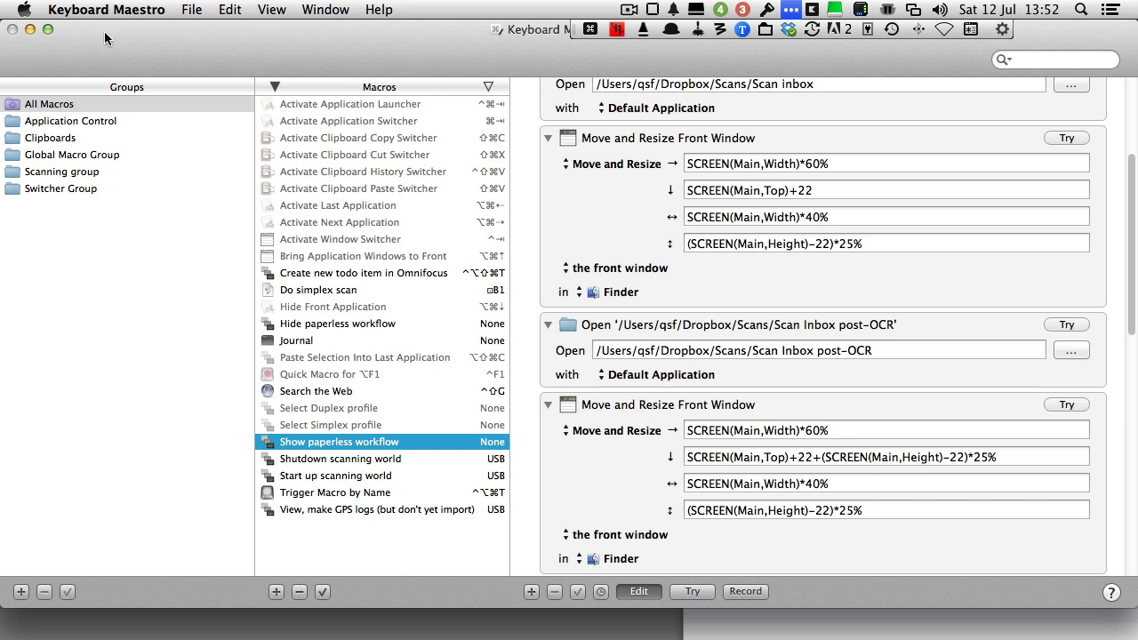
left_click(105, 10)
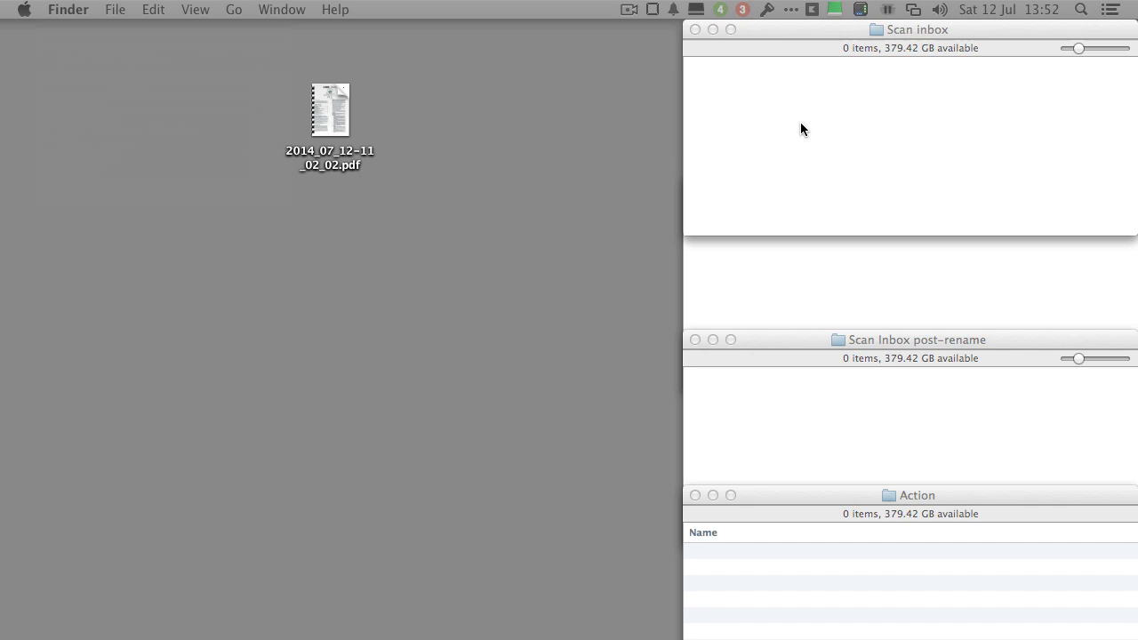
mouse_move(817, 103)
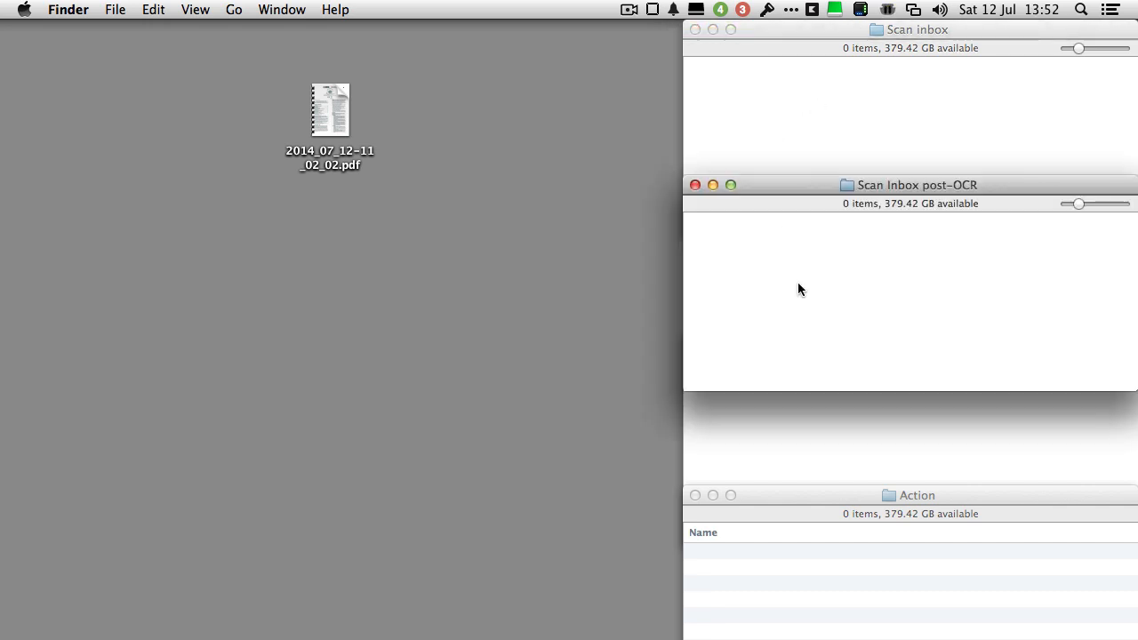
mouse_move(839, 265)
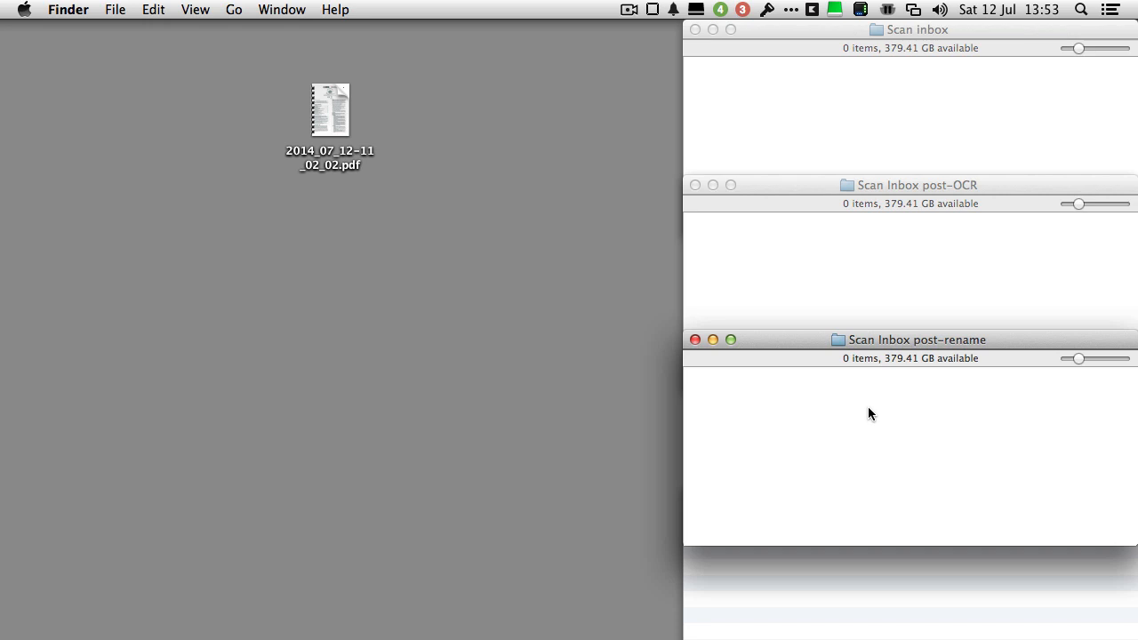
mouse_move(579, 336)
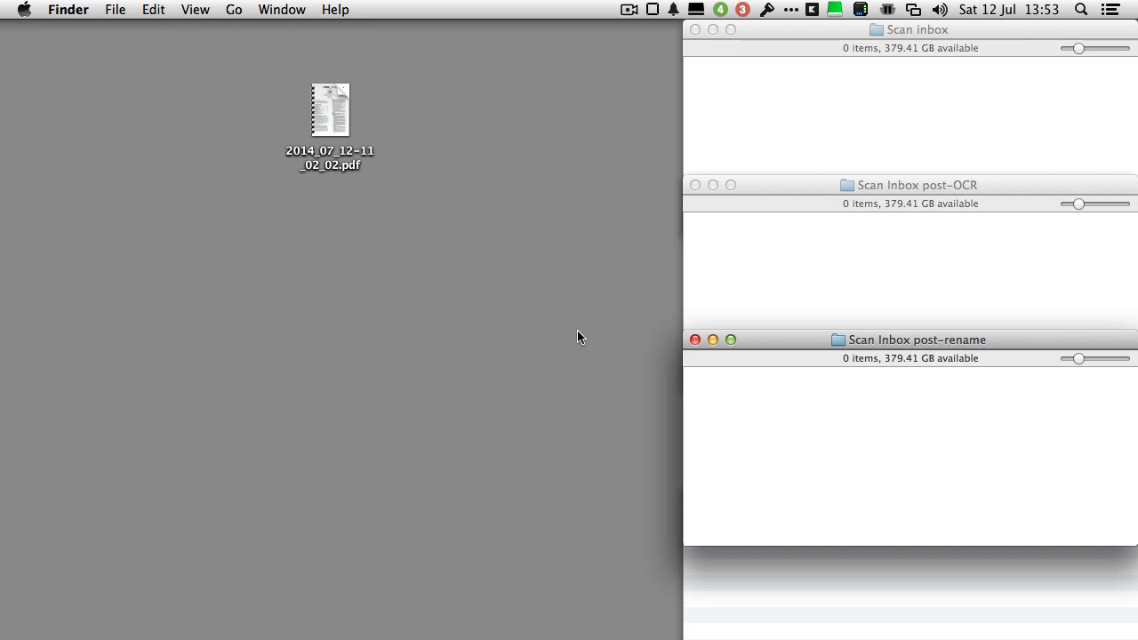
Step: Drop the scanned PDF into Scan Inbox post-rename and open it from there
left_click_drag(330, 111, 649, 396)
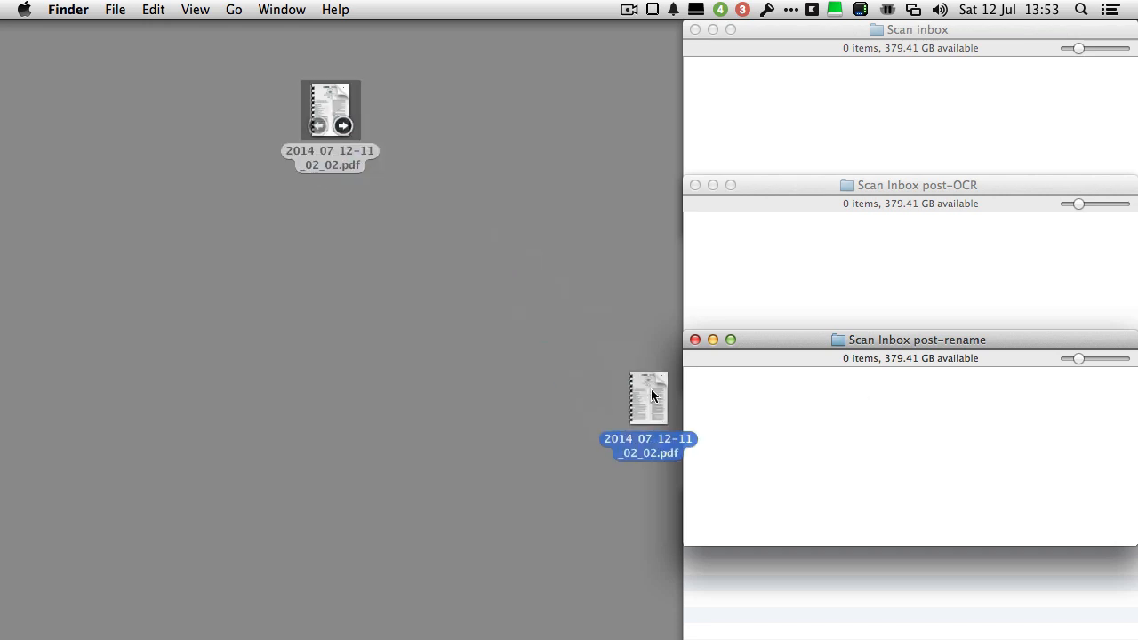
left_click_drag(648, 397, 790, 410)
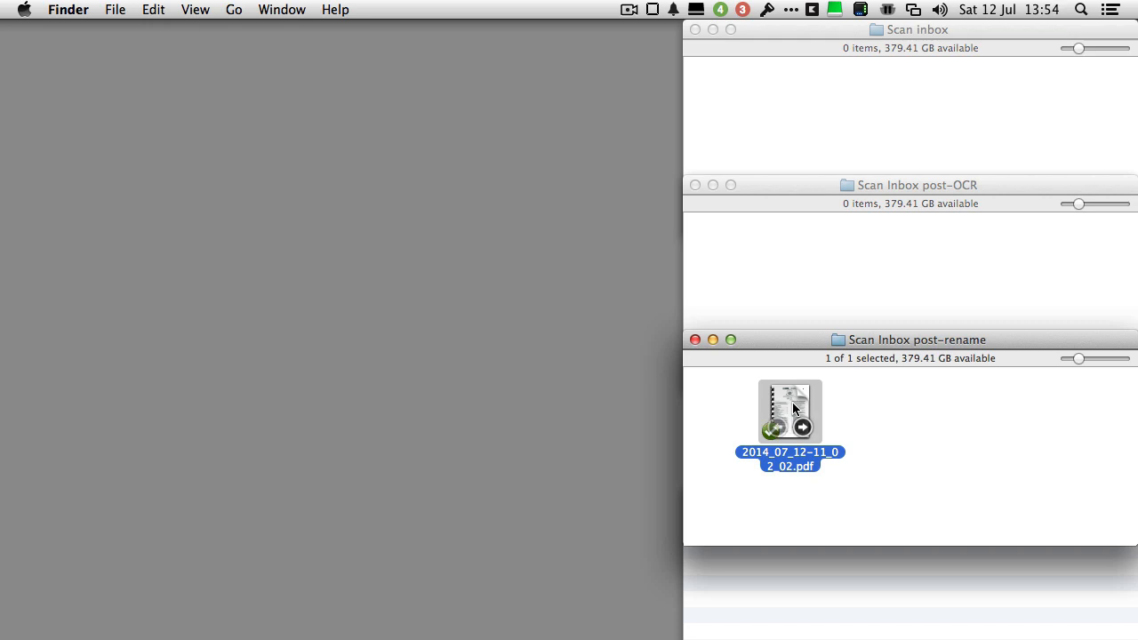
double_click(788, 414)
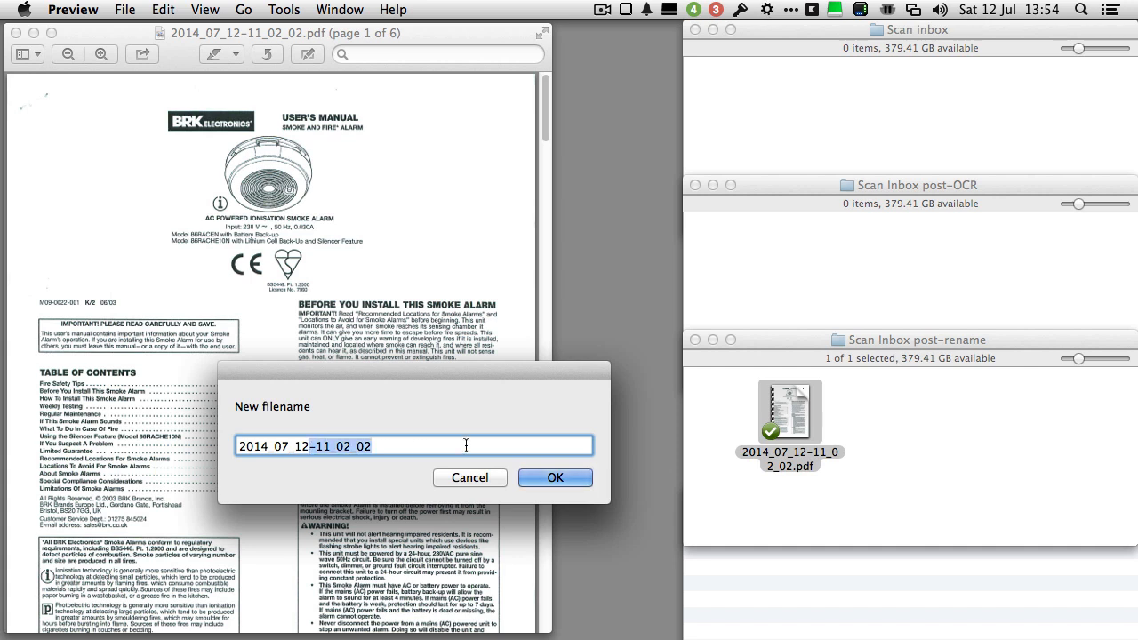
Step: Rename the scan '2014_07_12 smoke alarm manual' and move it from Action to the desktop
type("2014_07_12 smoke alarm m")
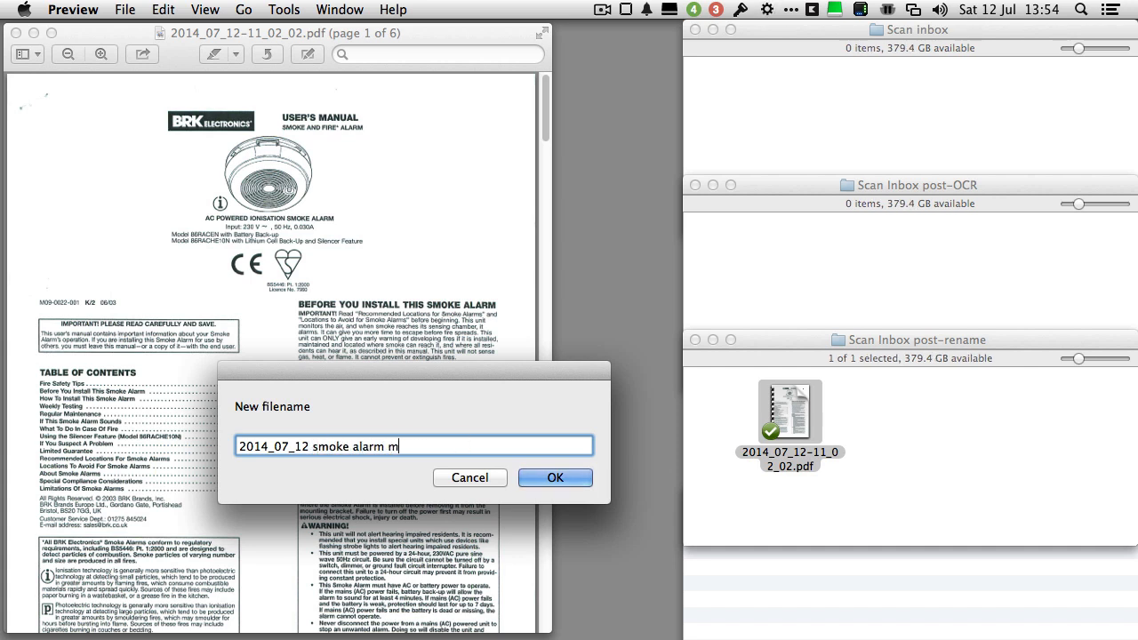
type("anual")
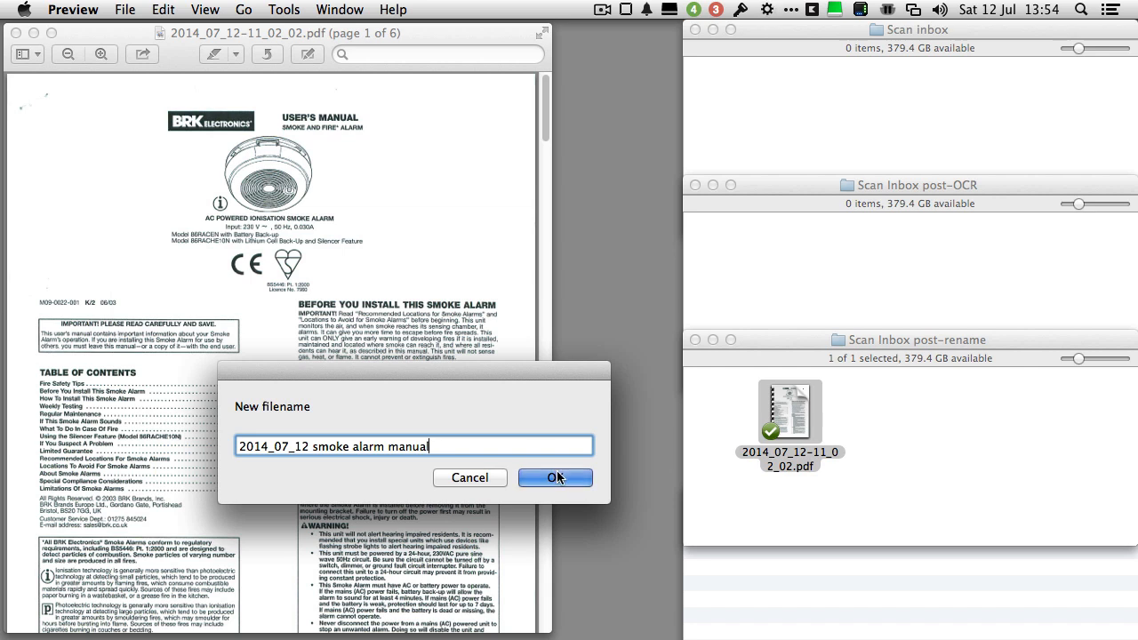
left_click(556, 478)
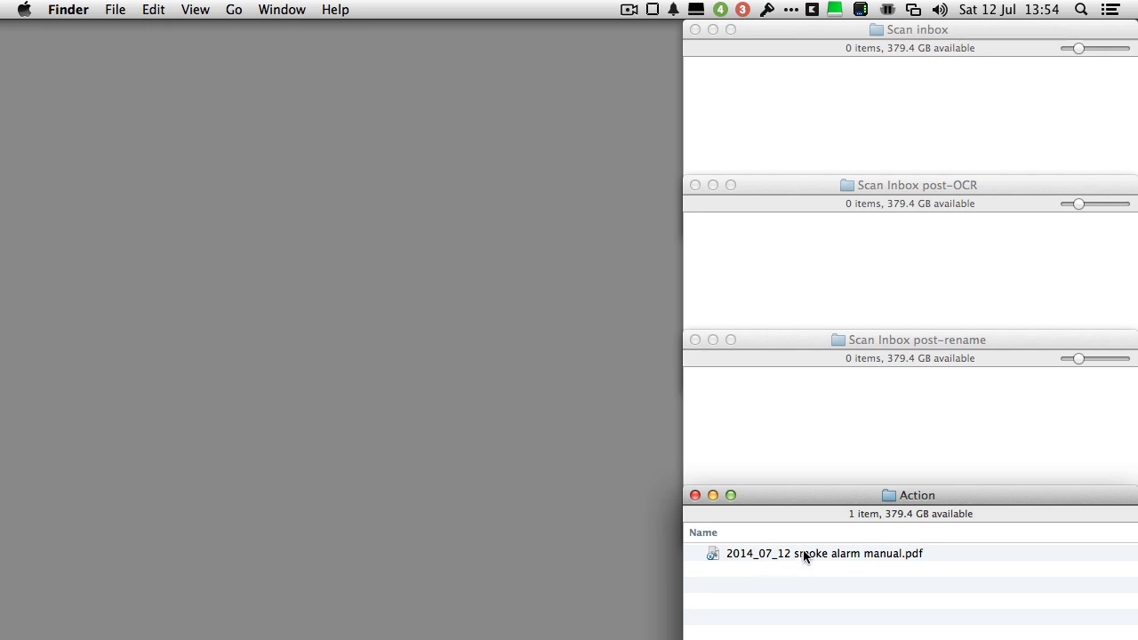
left_click_drag(805, 553, 288, 194)
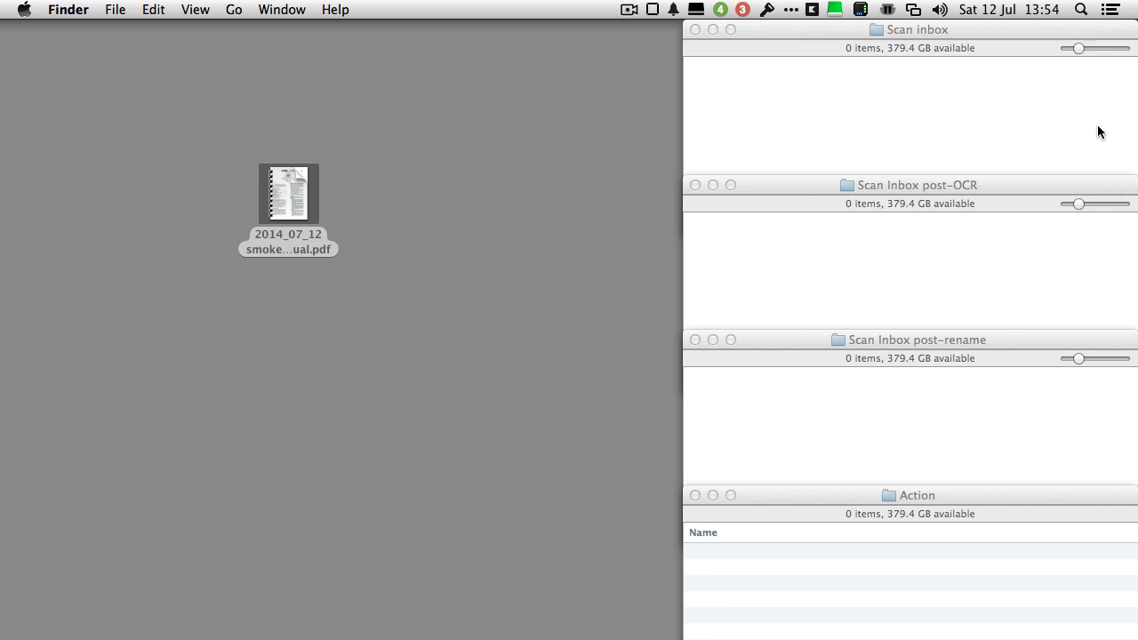
mouse_move(933, 345)
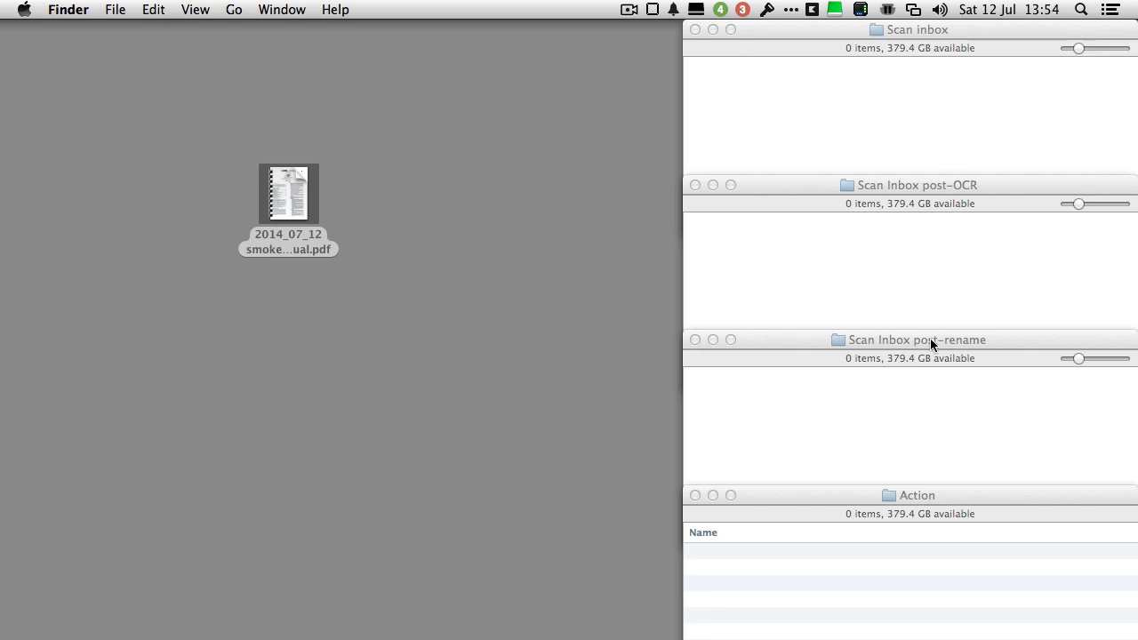
left_click(934, 340)
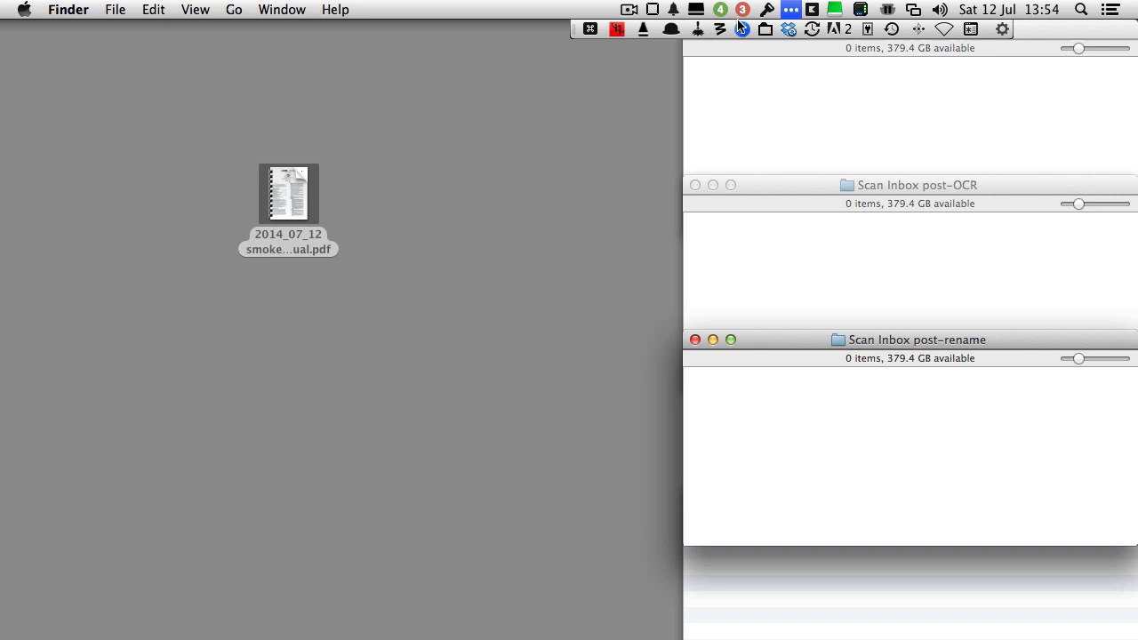
Step: Confirm the Scan Inbox post-rename rule opens PDFs with Prompt to rename OCRed PDF, then close Hazel
left_click(697, 32)
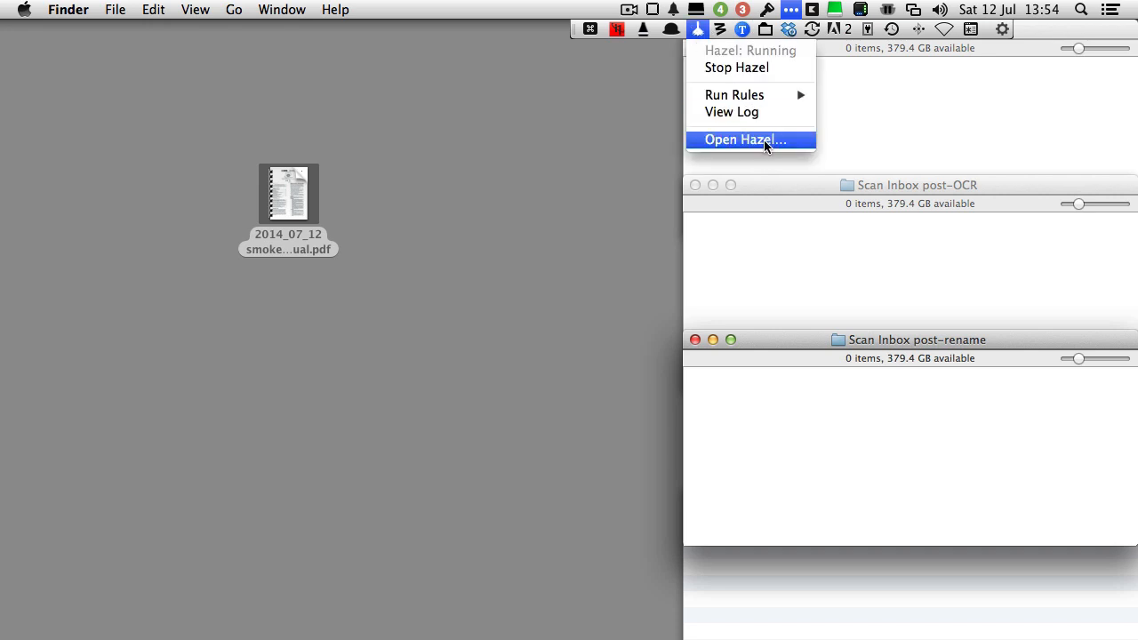
left_click(744, 140)
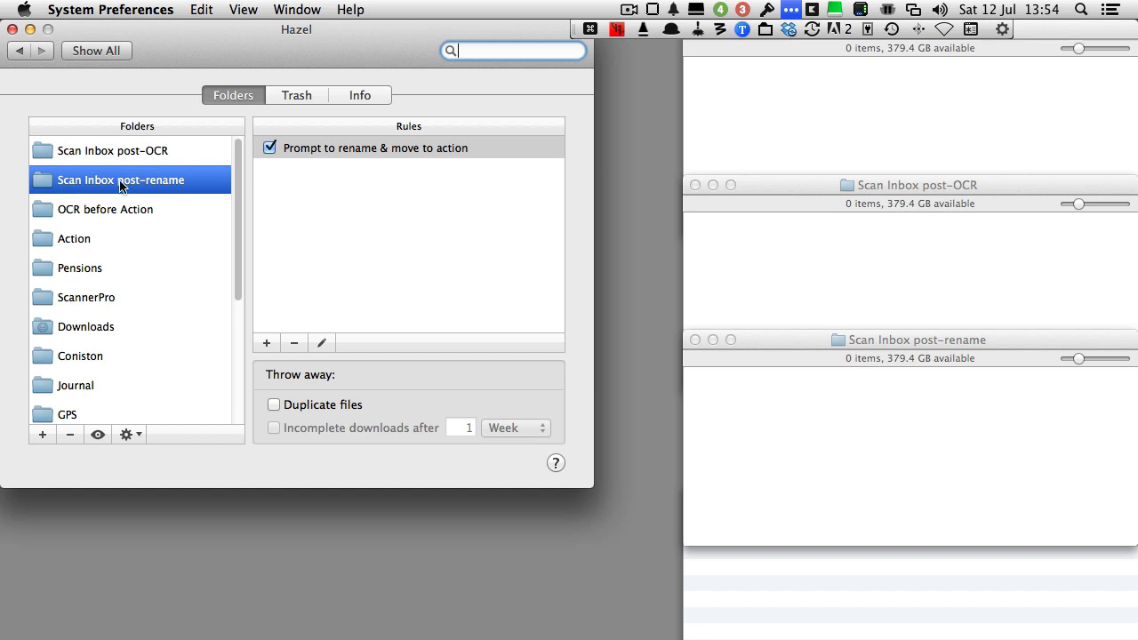
mouse_move(312, 175)
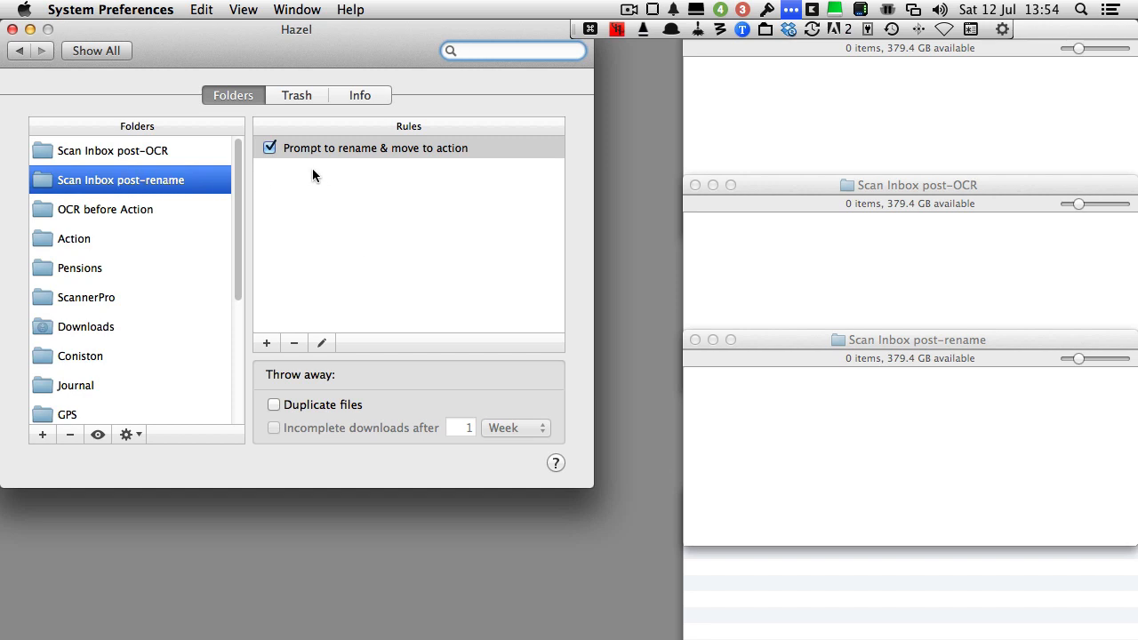
mouse_move(415, 161)
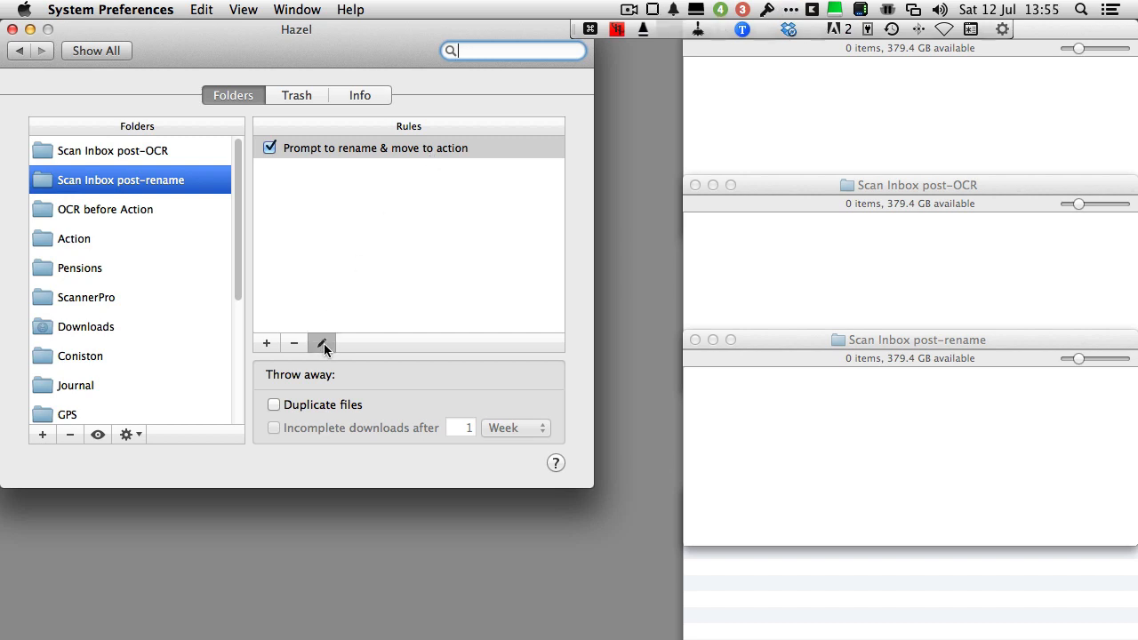
left_click(323, 343)
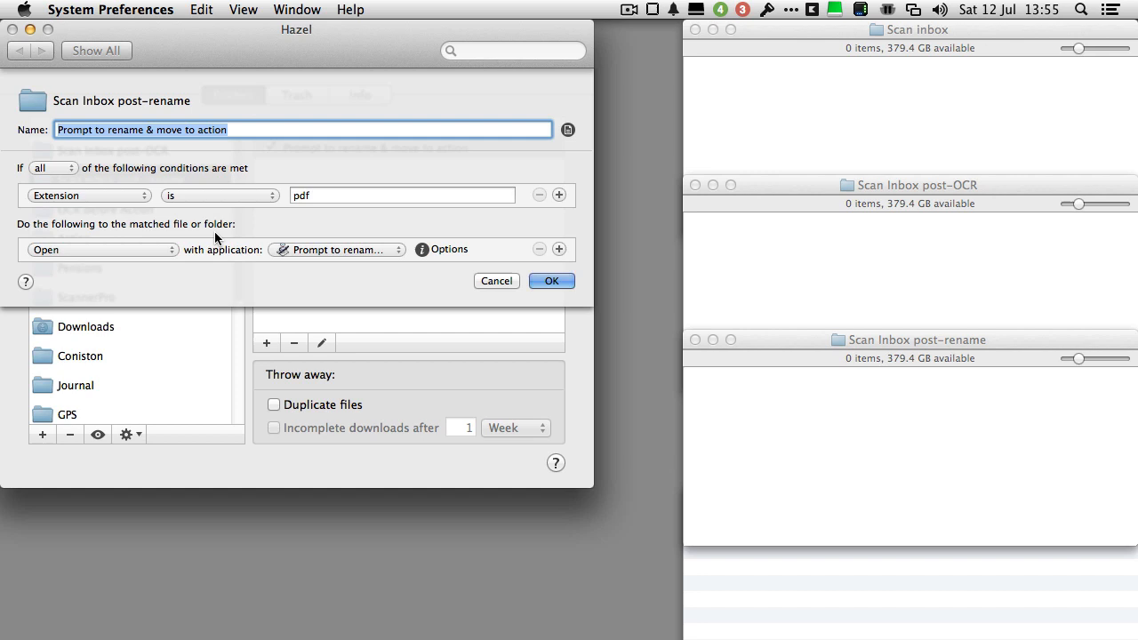
mouse_move(341, 256)
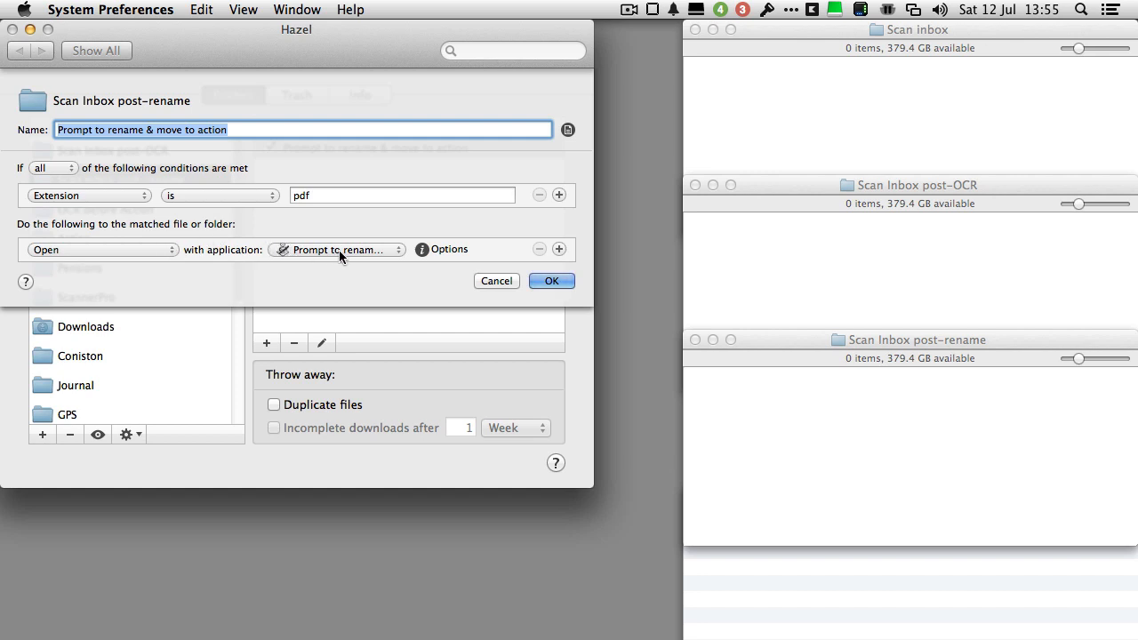
left_click(337, 249)
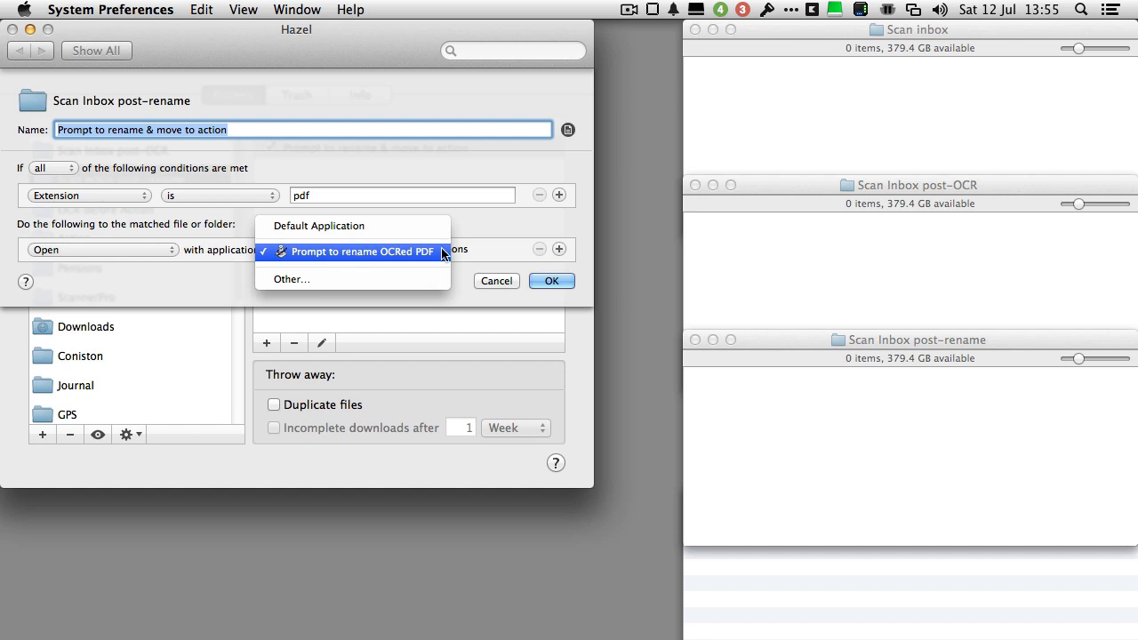
left_click(351, 251)
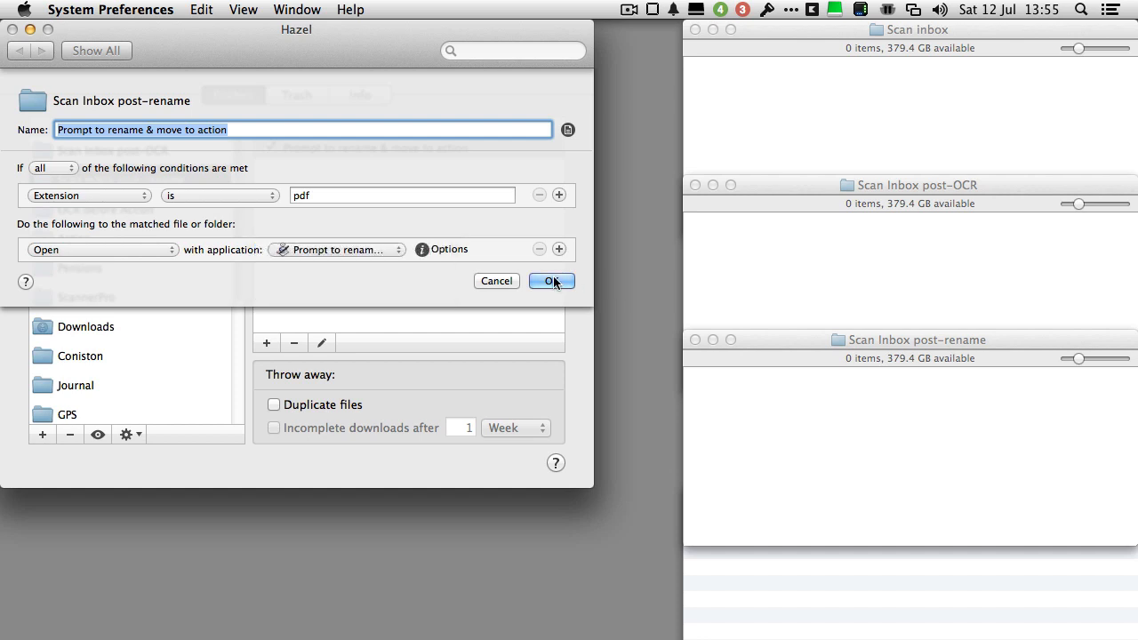
left_click(551, 281)
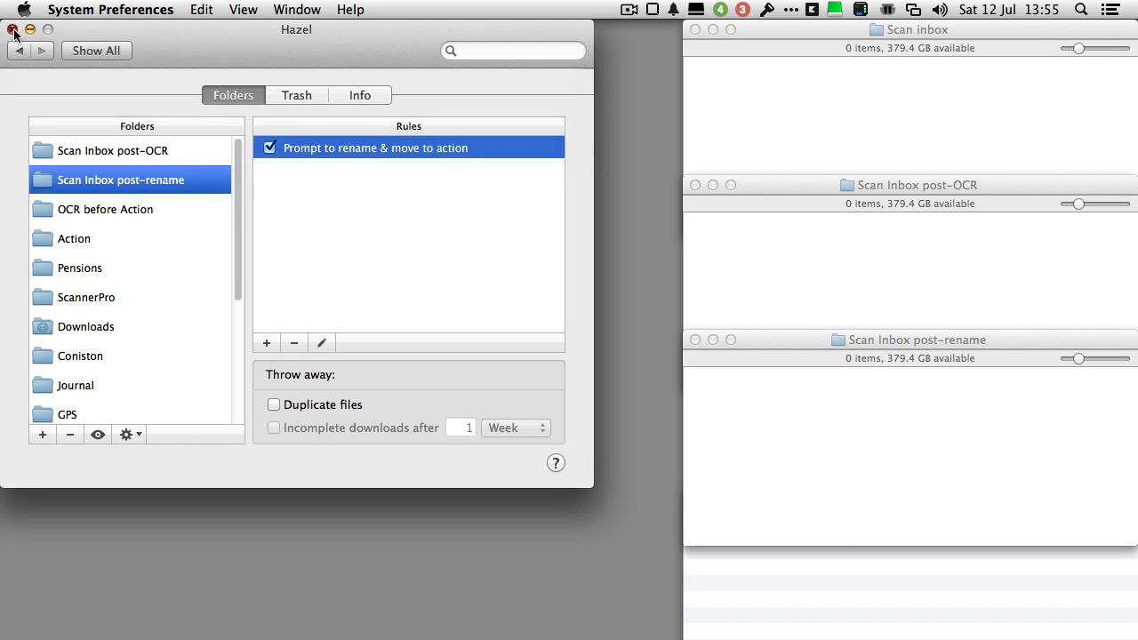
left_click(14, 31)
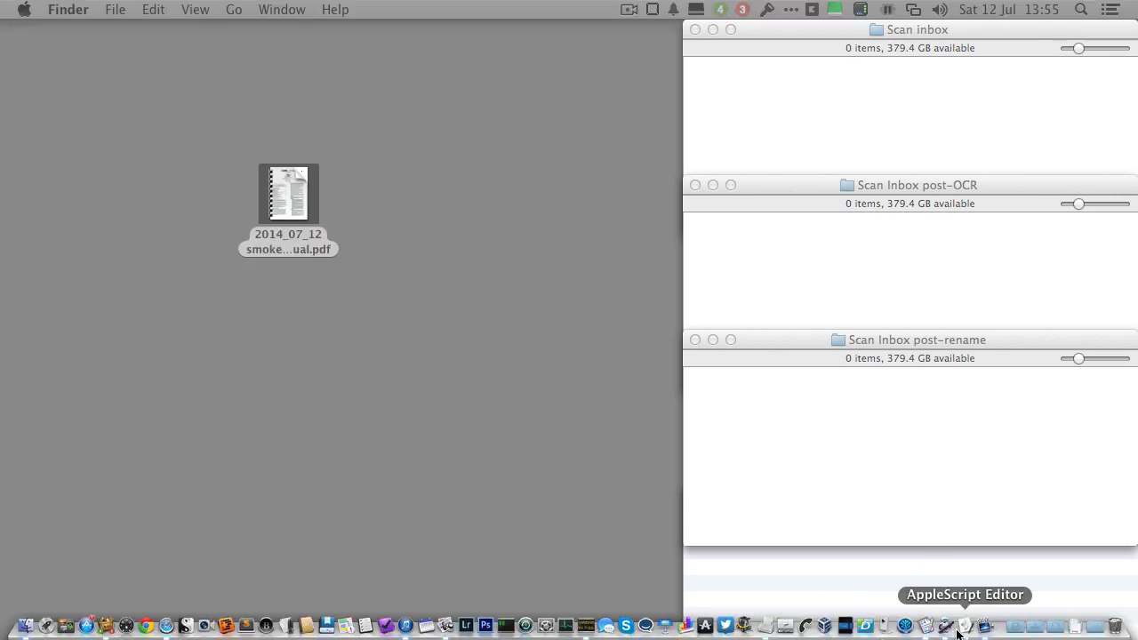
Step: Open the rename-prompt workflow from the Dock and review its Set Value, Open Finder Items and Shell Script actions
left_click(973, 624)
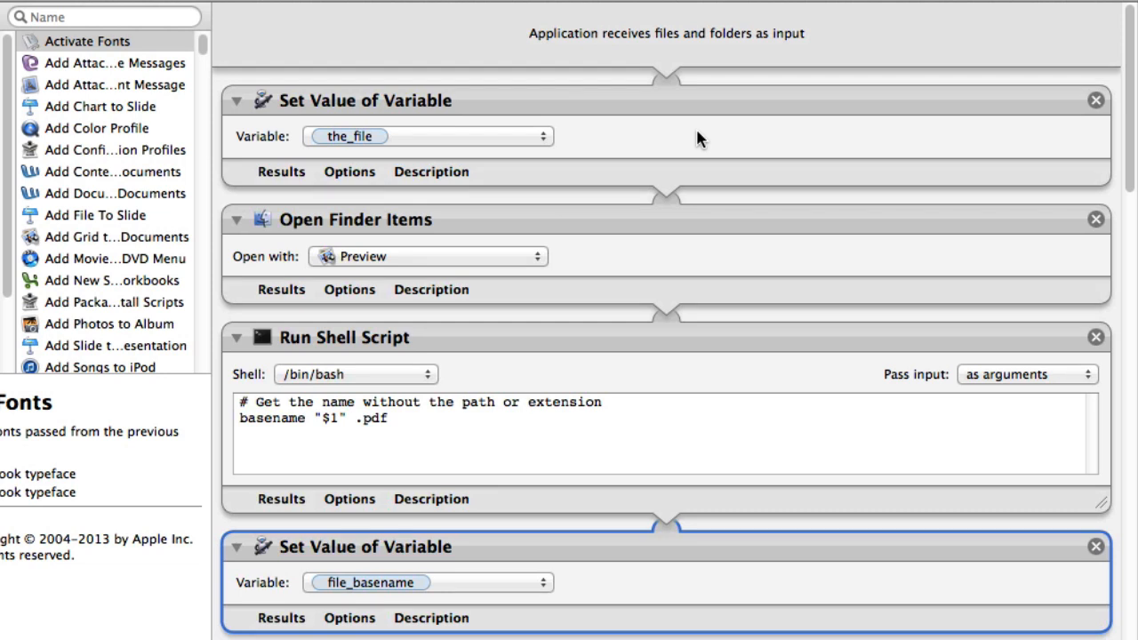
left_click(521, 403)
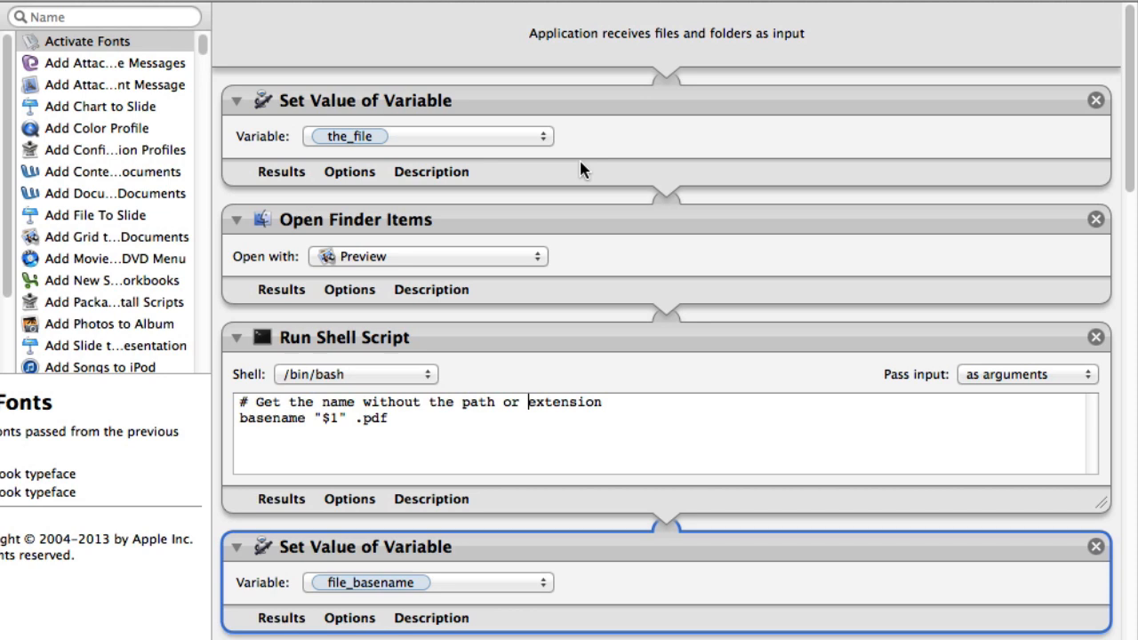
mouse_move(547, 40)
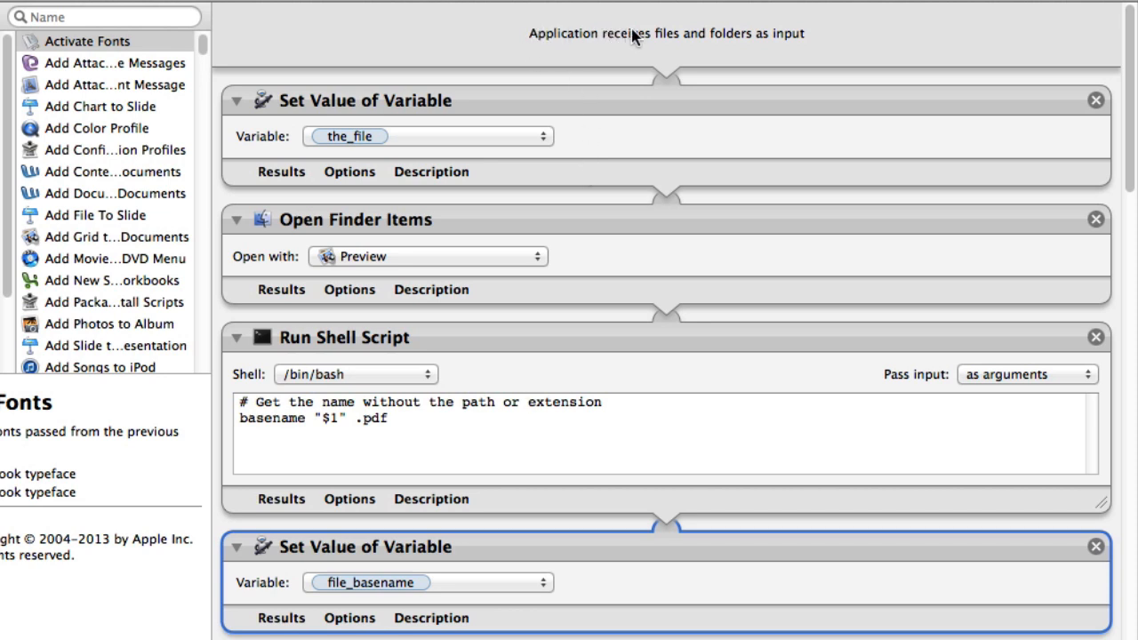
left_click(517, 403)
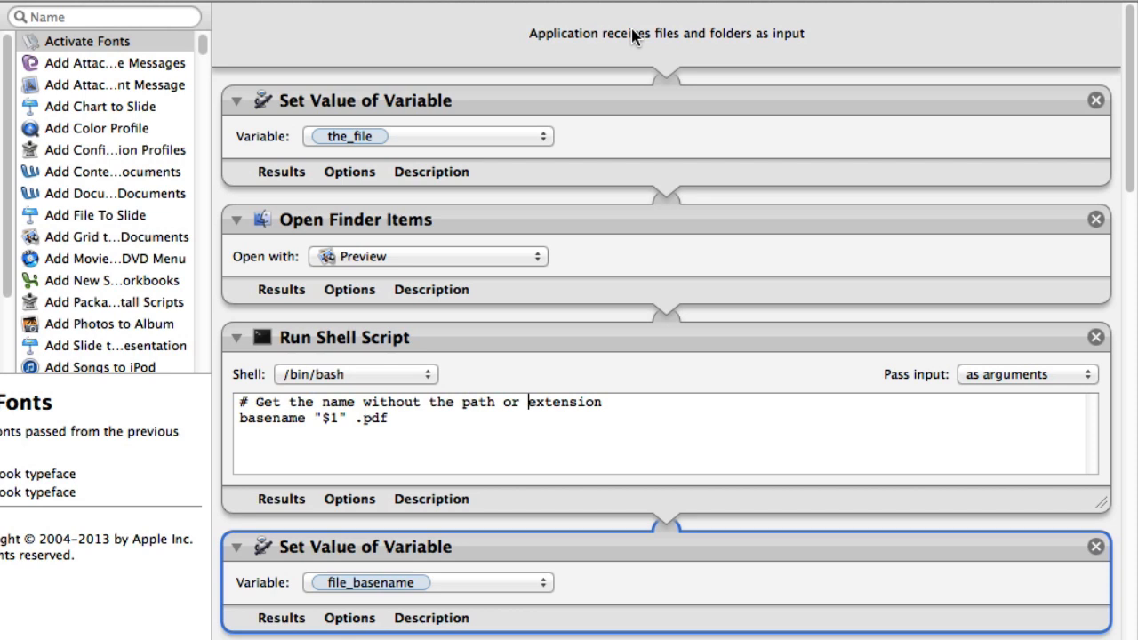
mouse_move(671, 52)
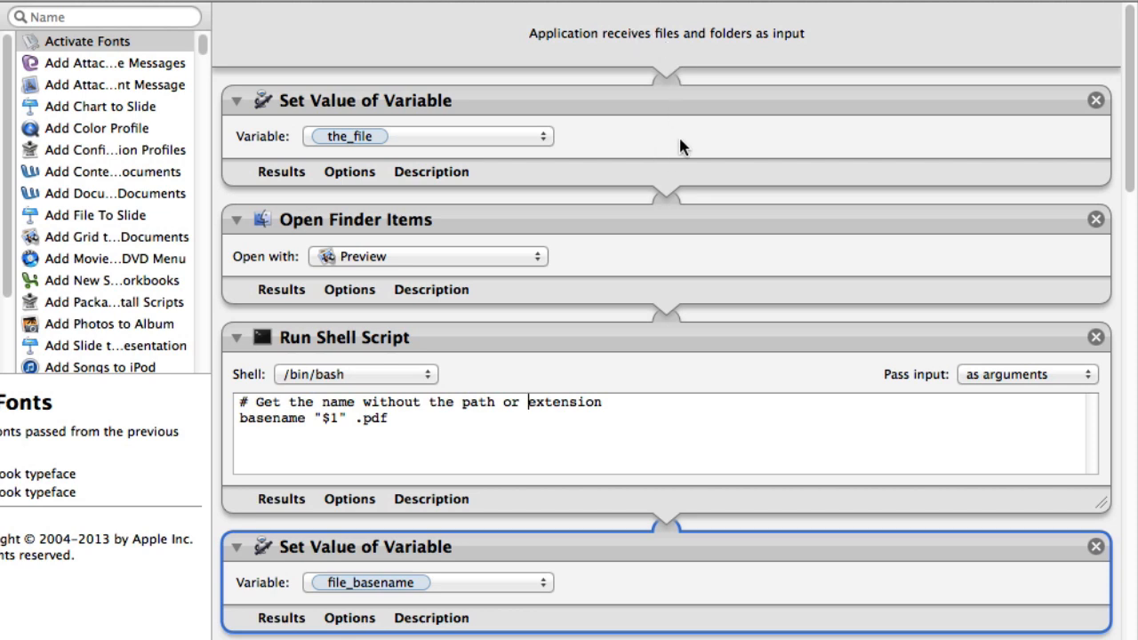
mouse_move(404, 109)
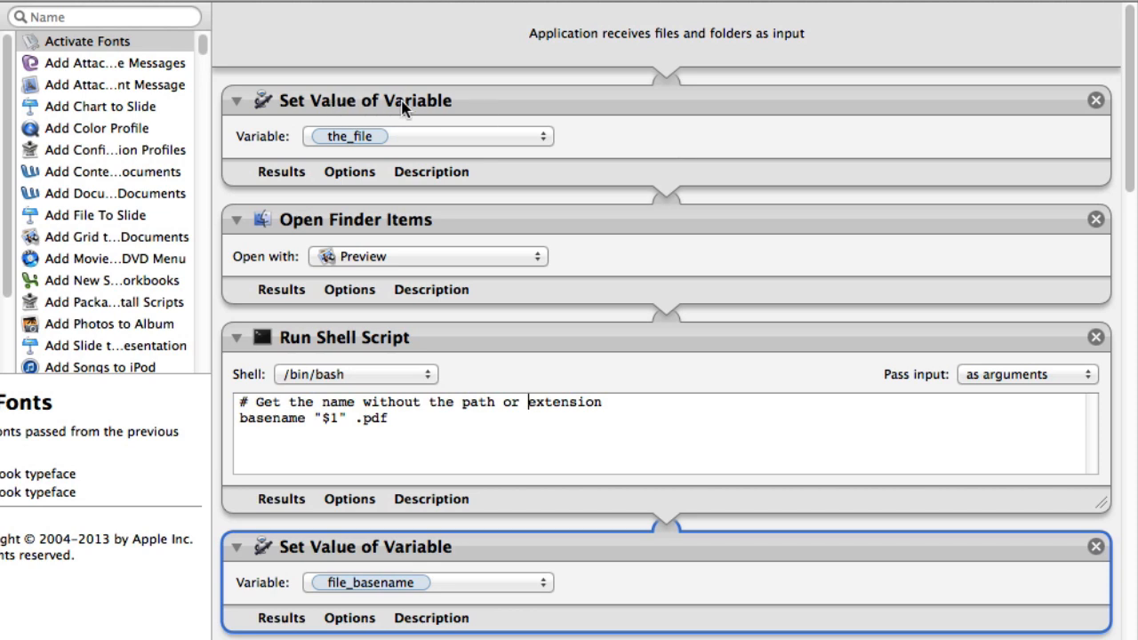
mouse_move(381, 125)
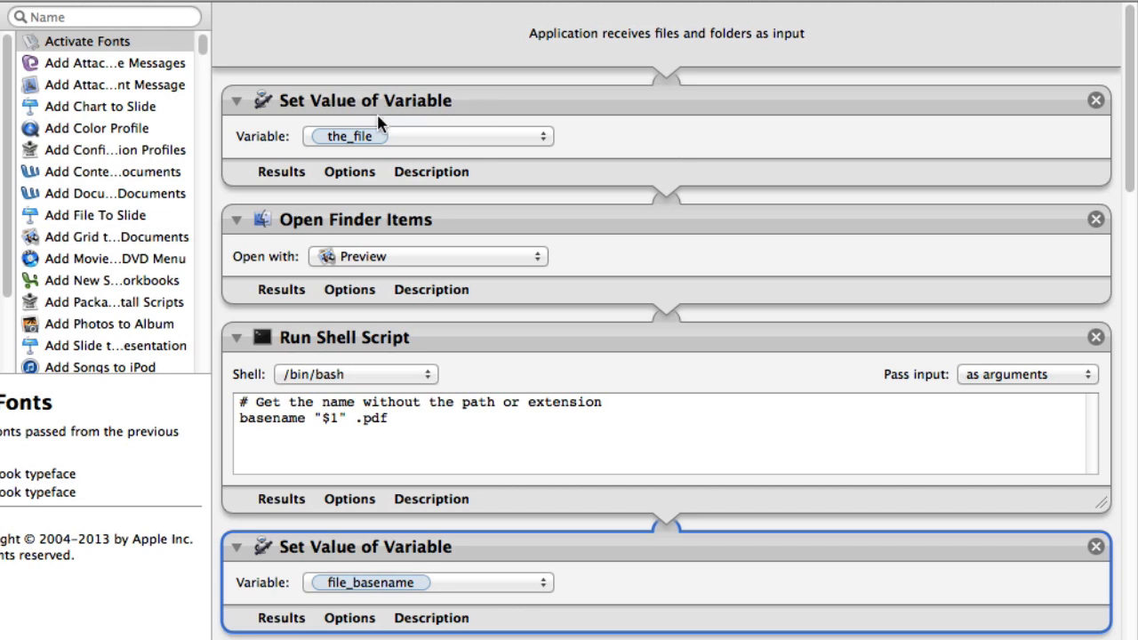
mouse_move(396, 143)
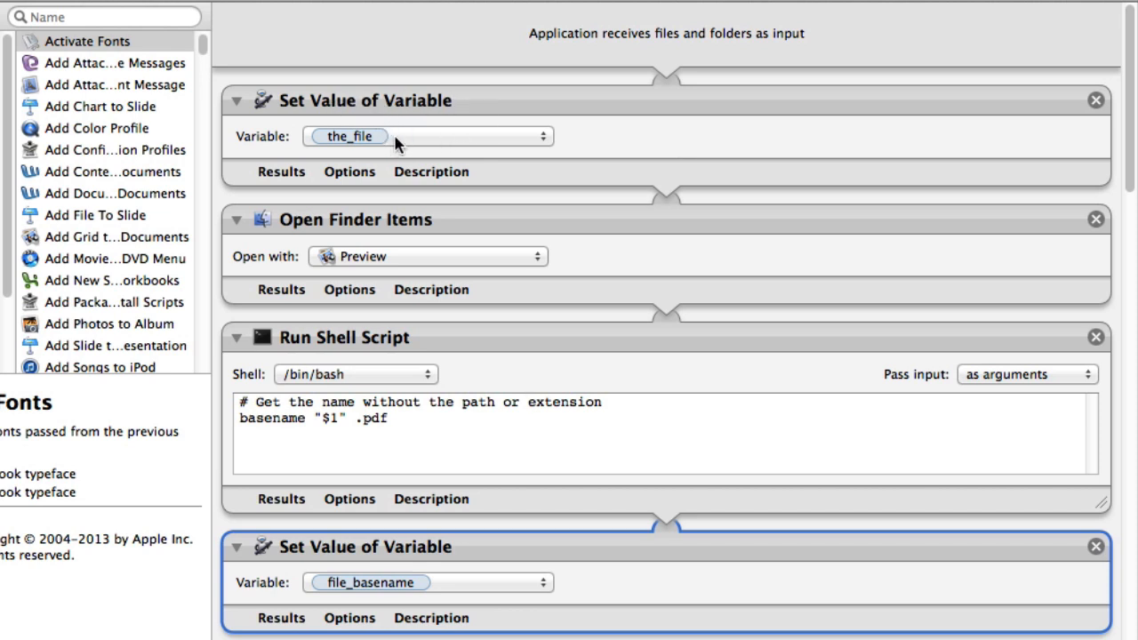
mouse_move(444, 144)
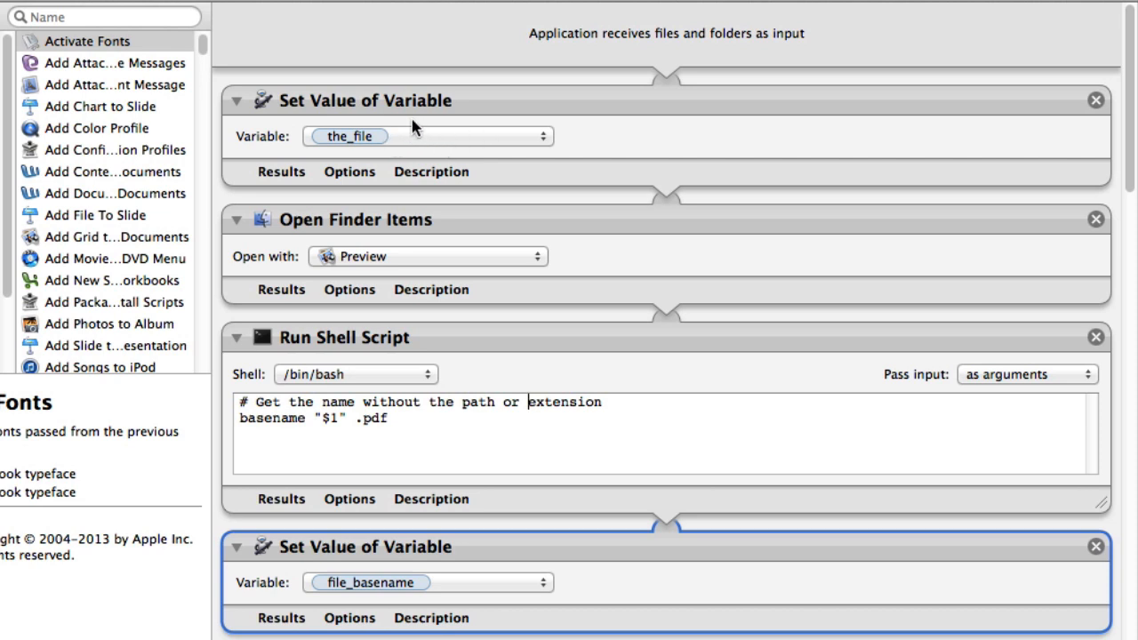
mouse_move(689, 64)
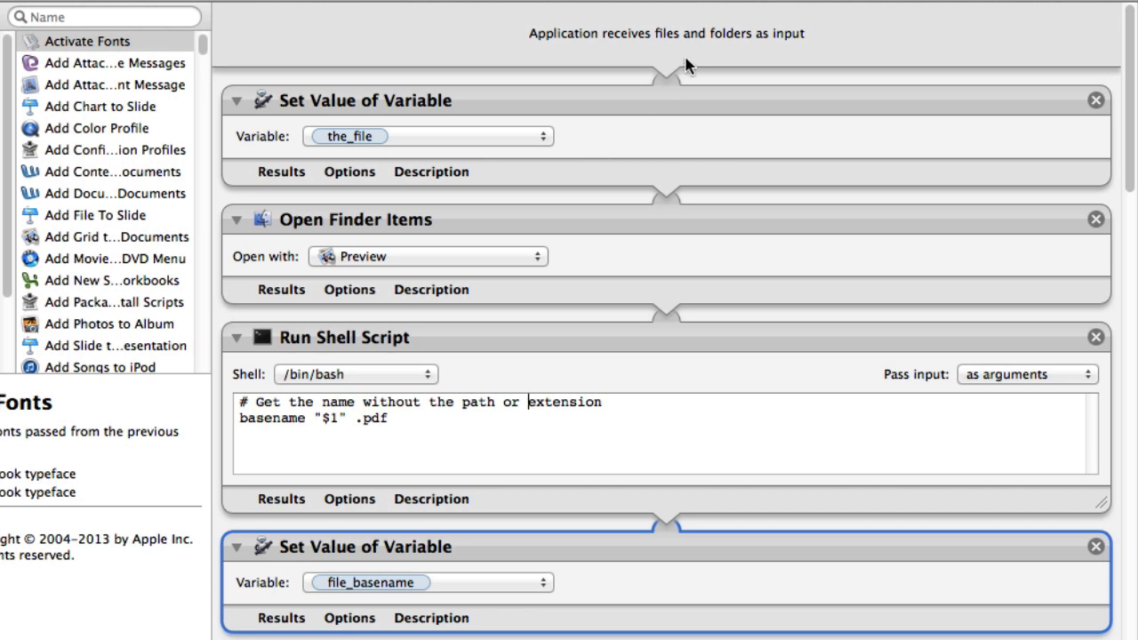
mouse_move(663, 152)
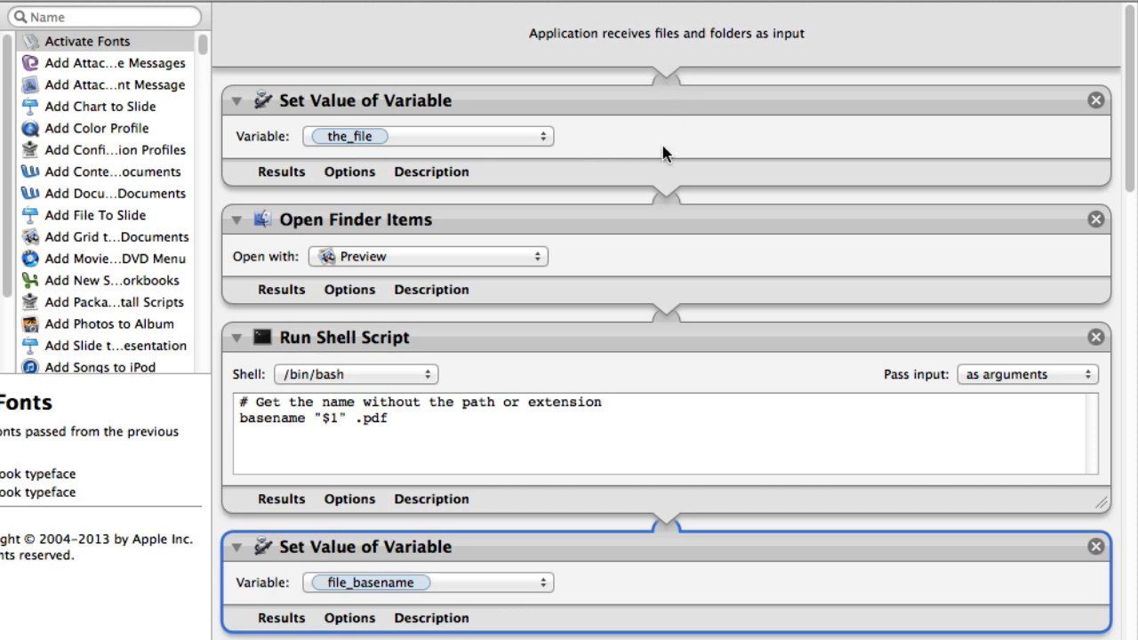
mouse_move(586, 253)
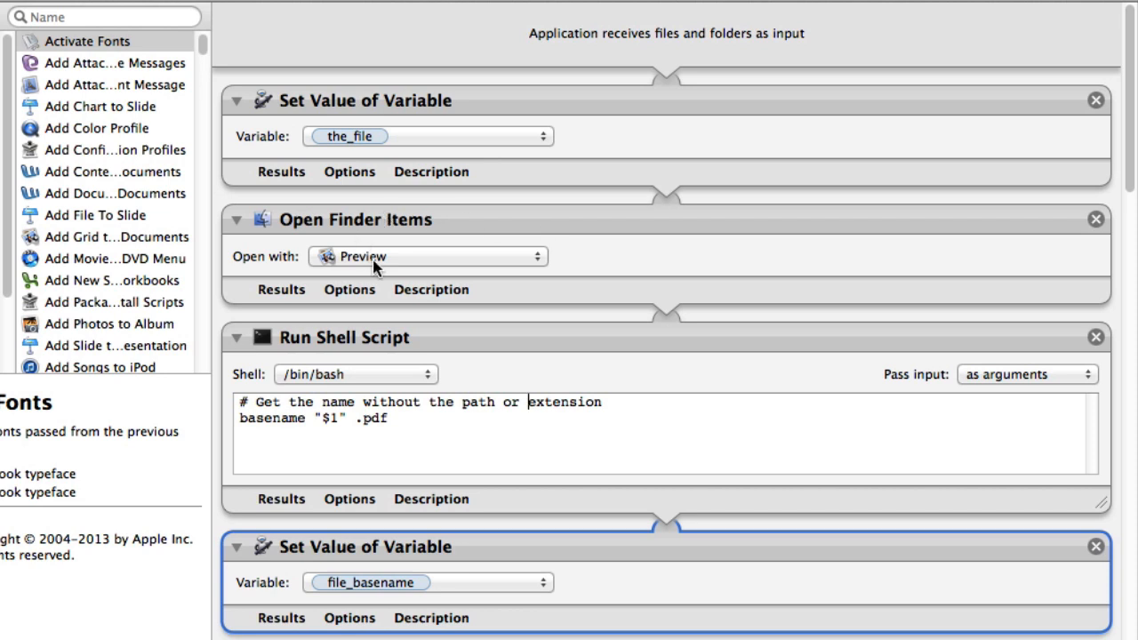
mouse_move(715, 269)
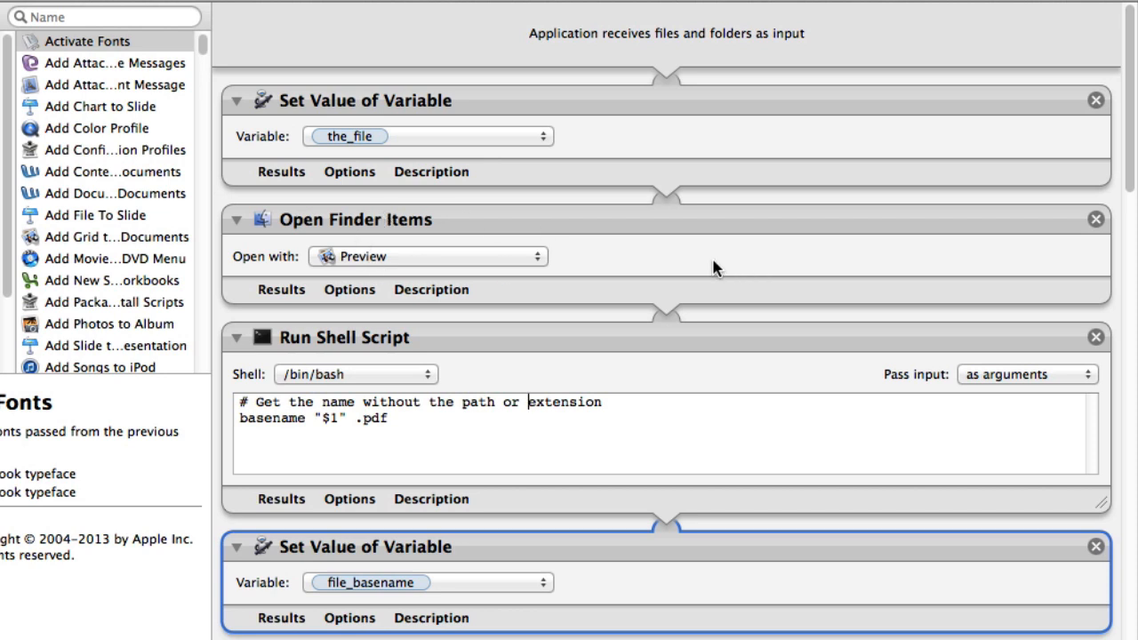
mouse_move(582, 328)
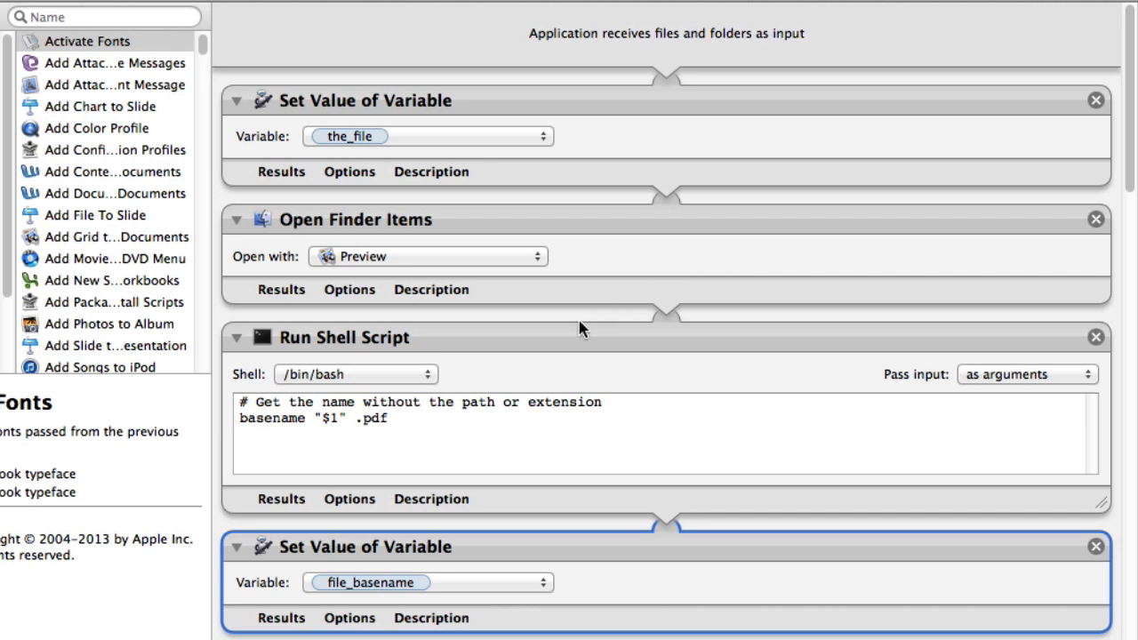
mouse_move(582, 372)
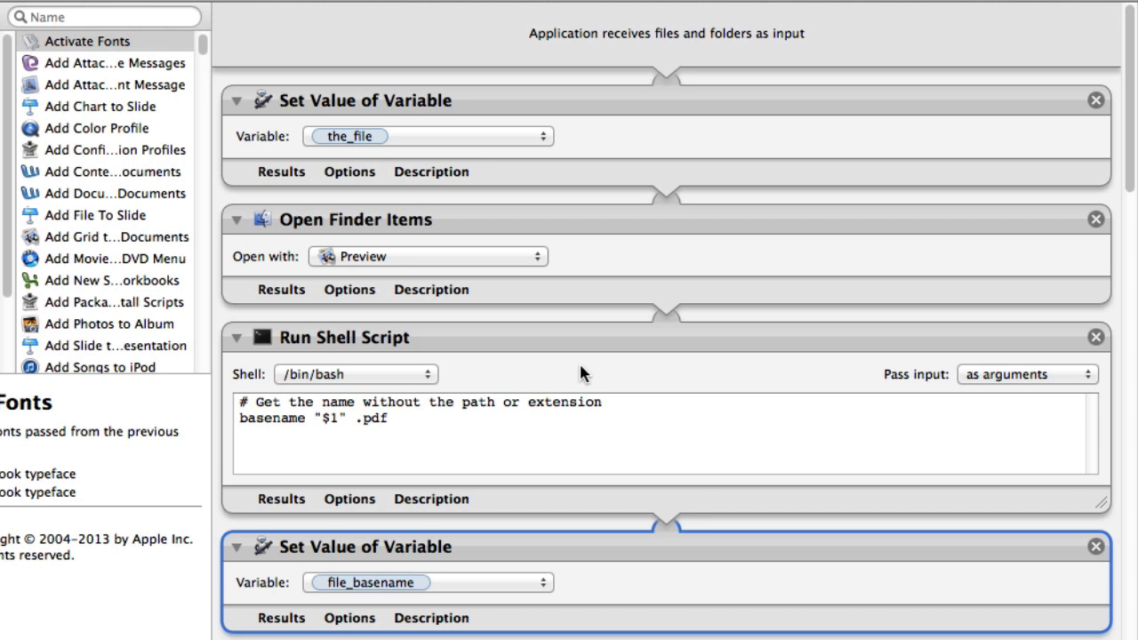
left_click(265, 444)
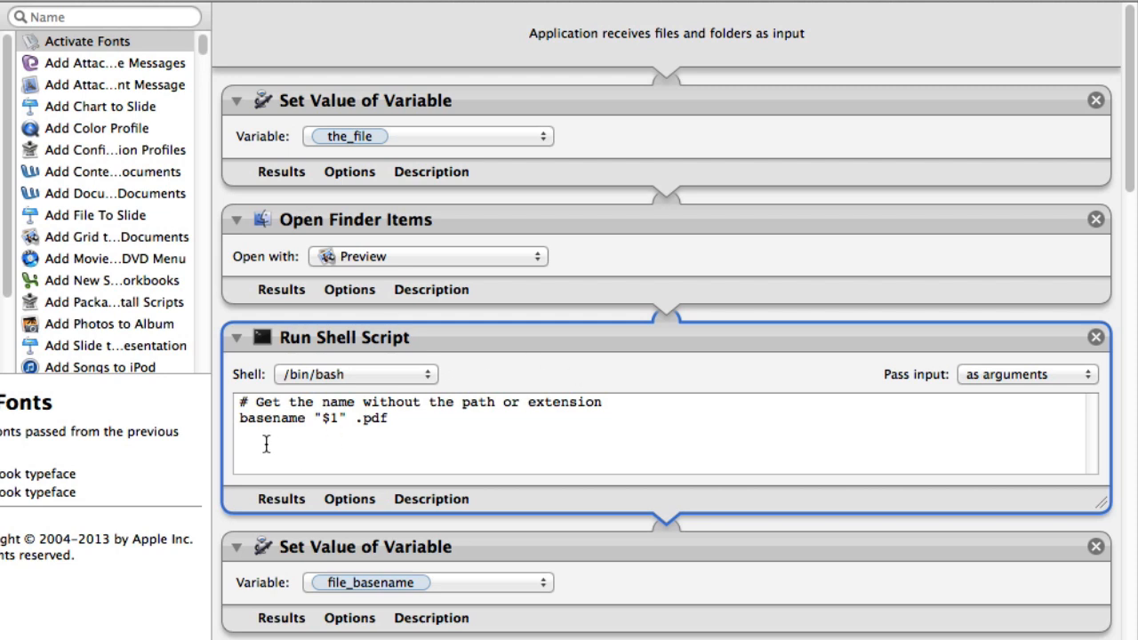
double_click(270, 418)
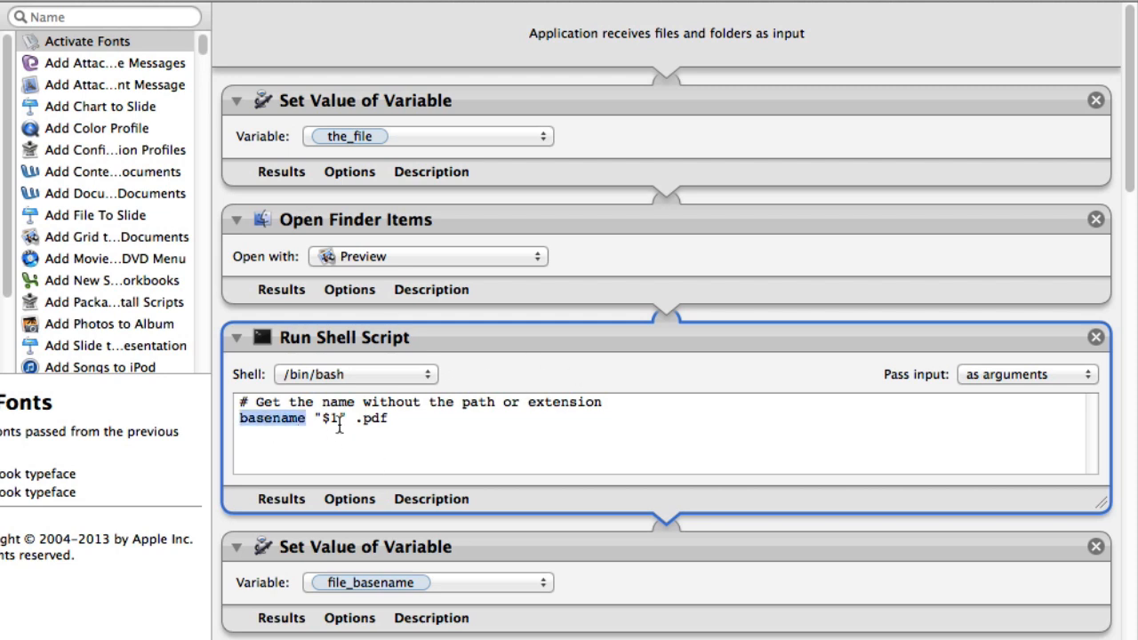
mouse_move(647, 381)
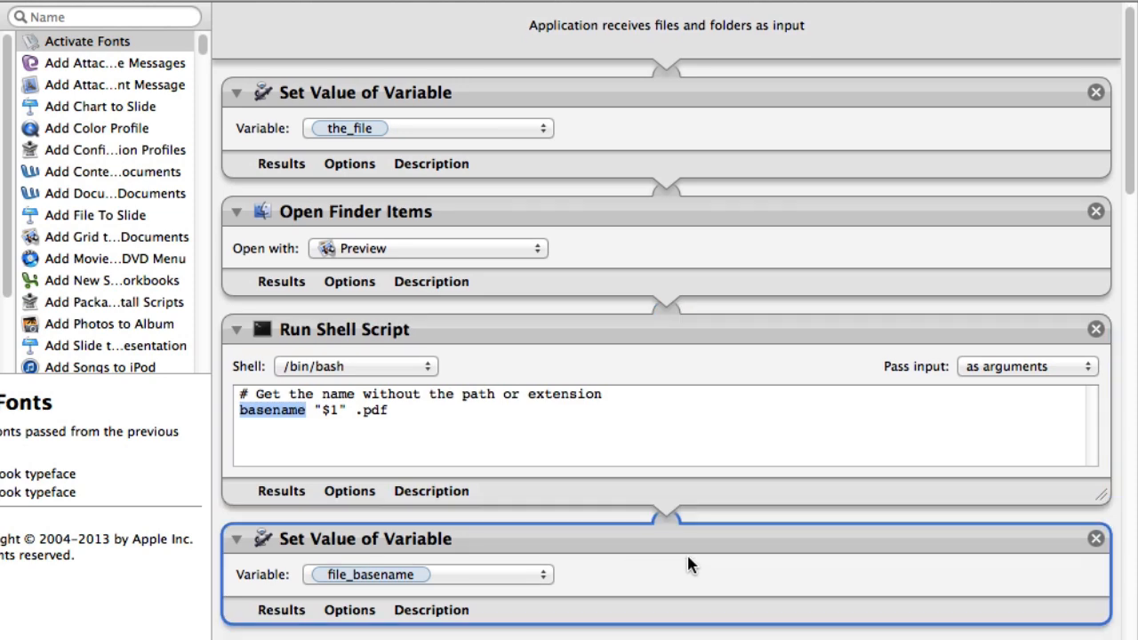
scroll("down", 3)
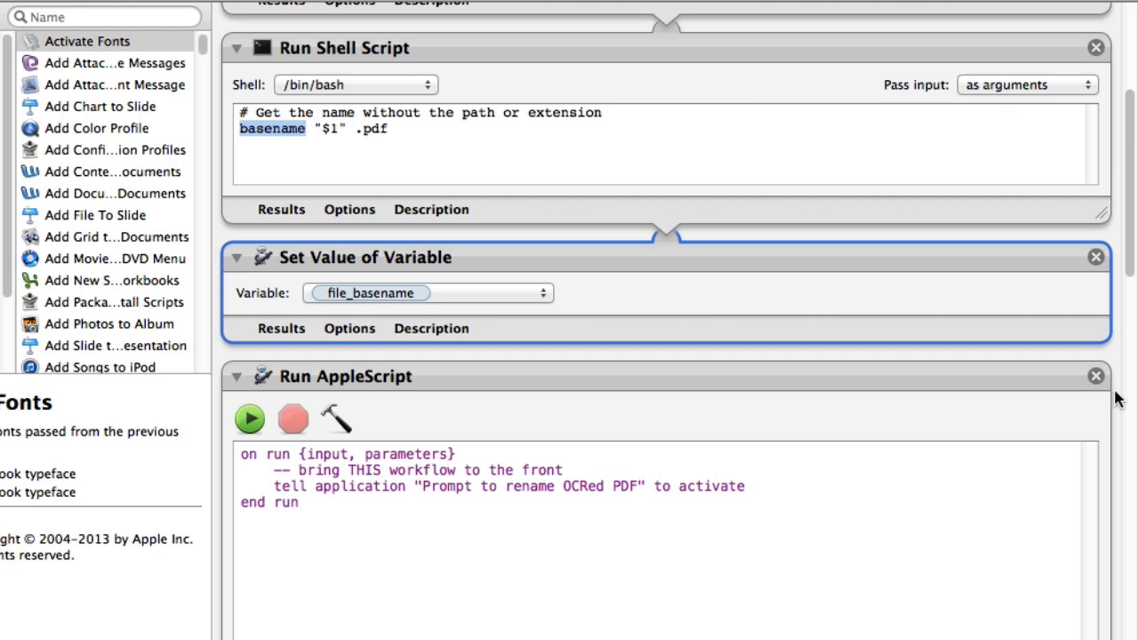
scroll("down", 3)
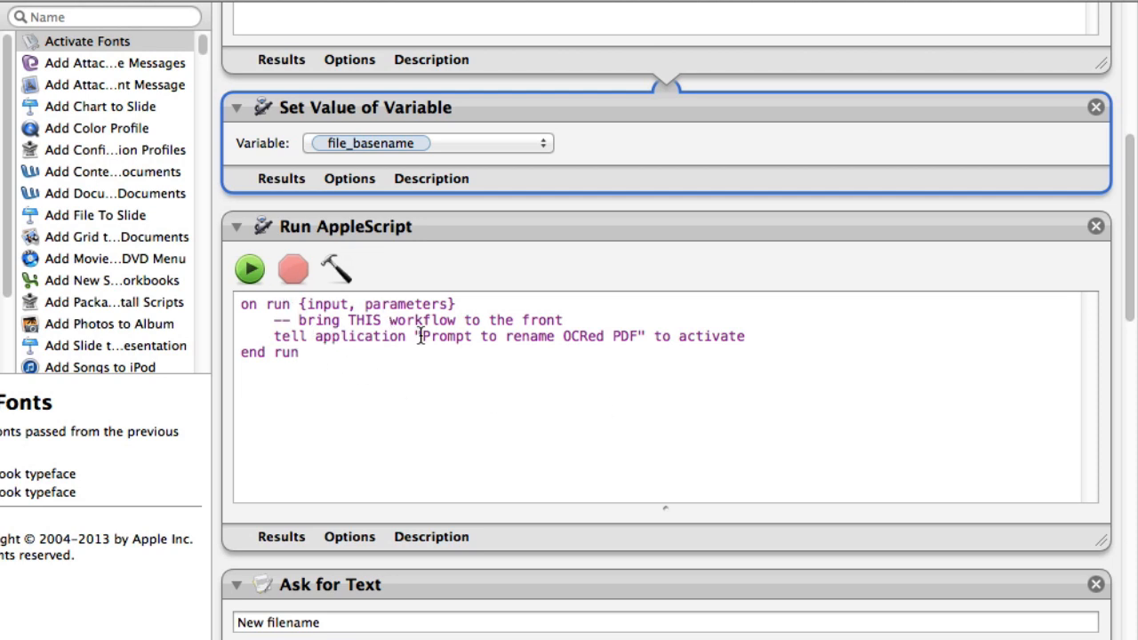
mouse_move(485, 364)
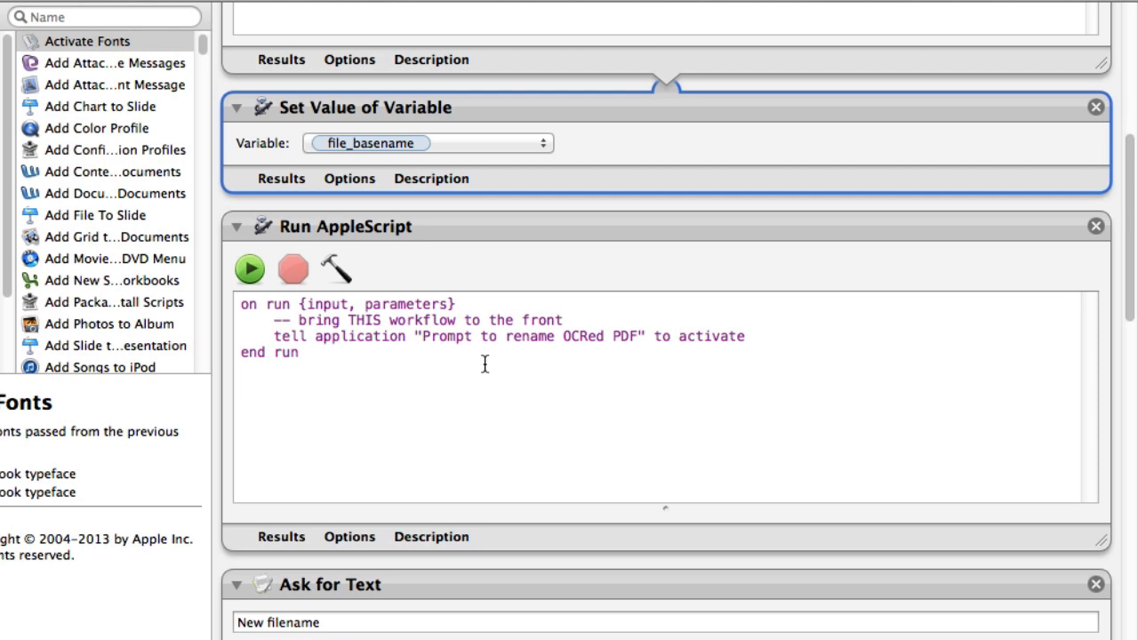
mouse_move(475, 369)
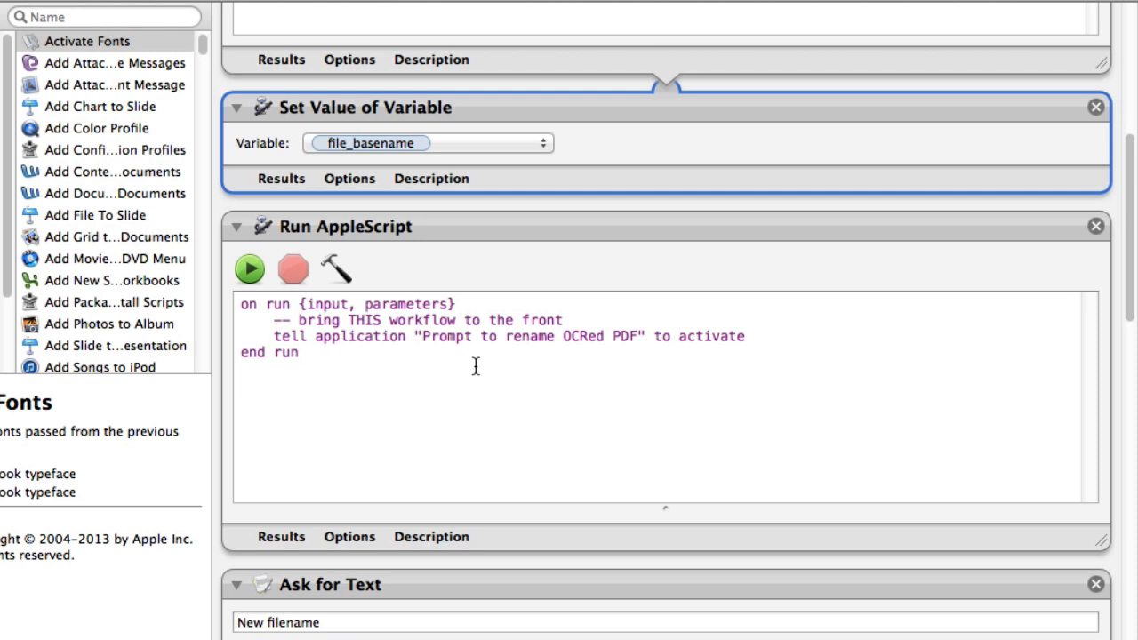
mouse_move(477, 370)
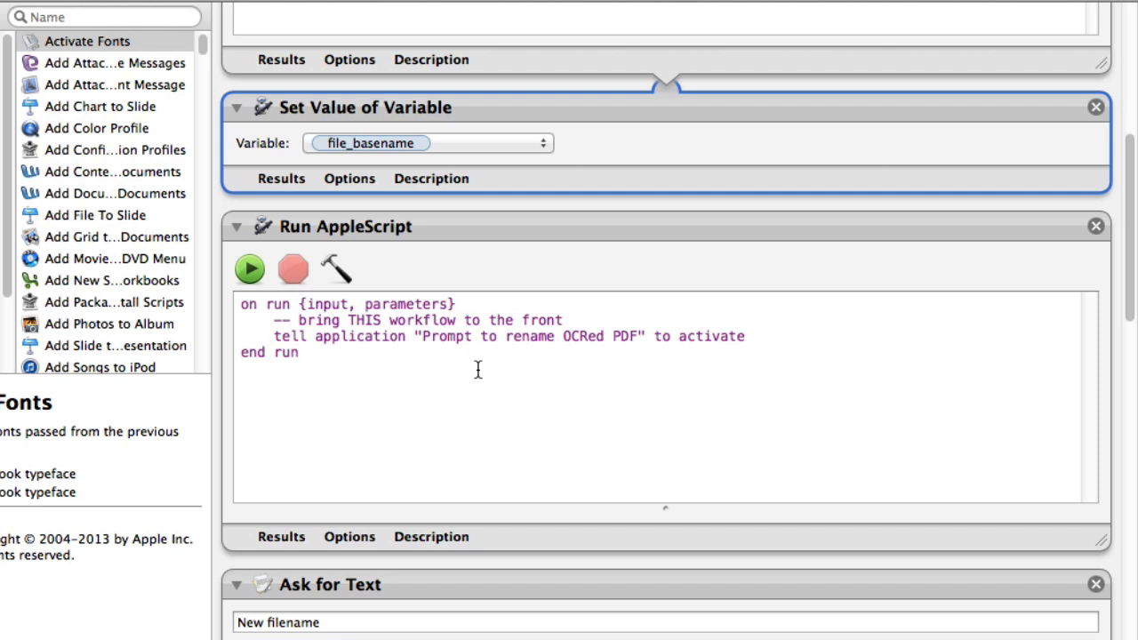
mouse_move(392, 320)
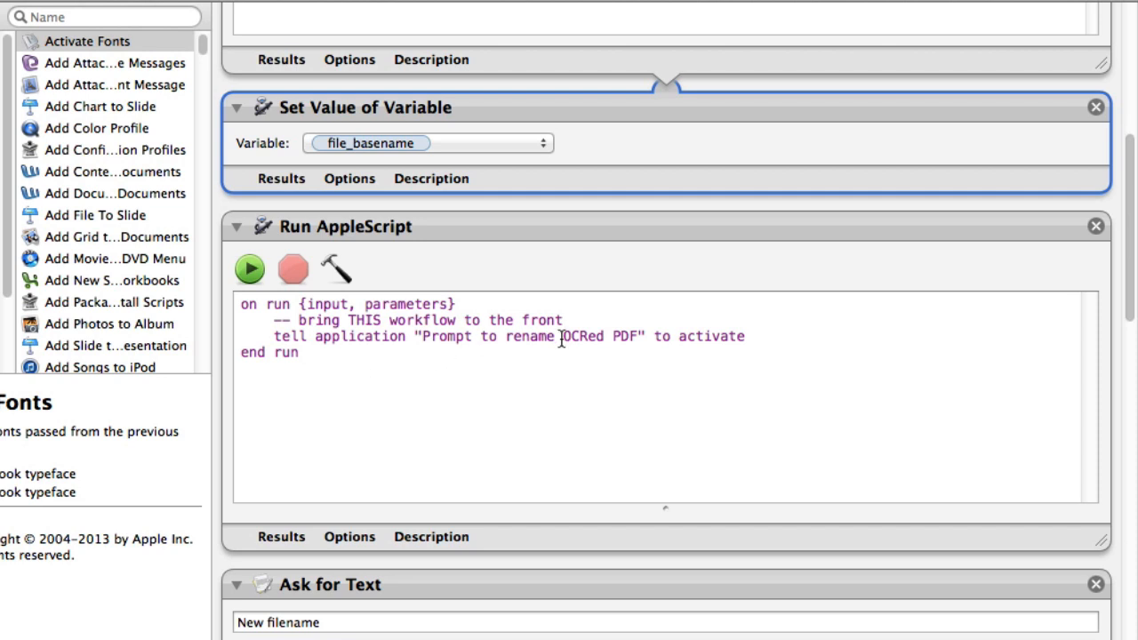
mouse_move(637, 346)
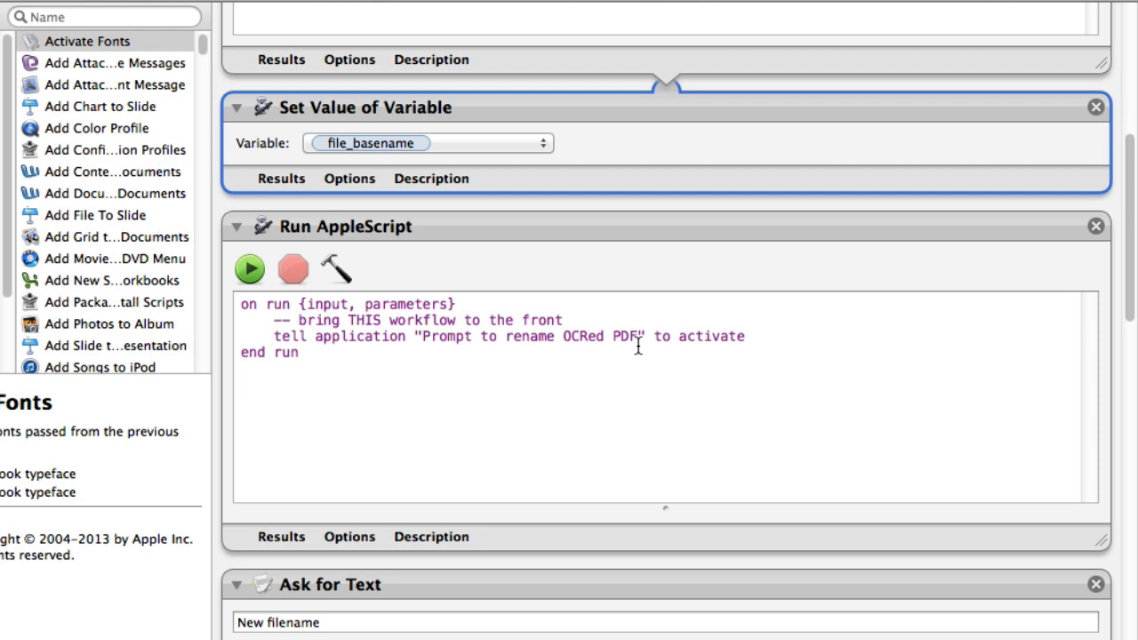
mouse_move(759, 369)
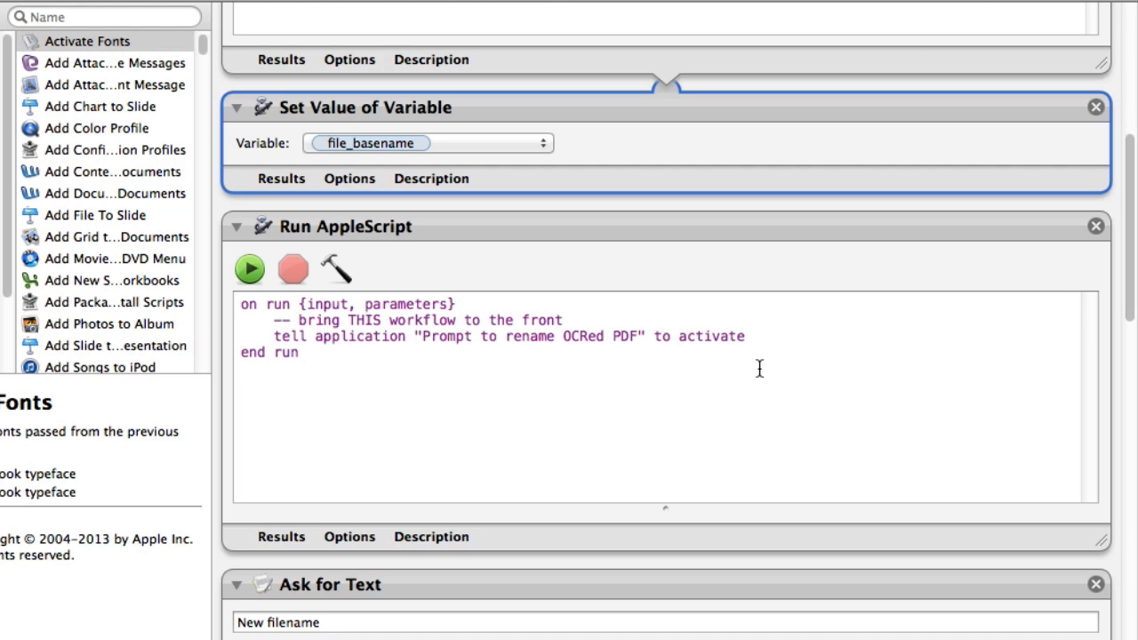
Step: Search the action library for 'ask' and select Ask for Text's New filename field
scroll("down", 3)
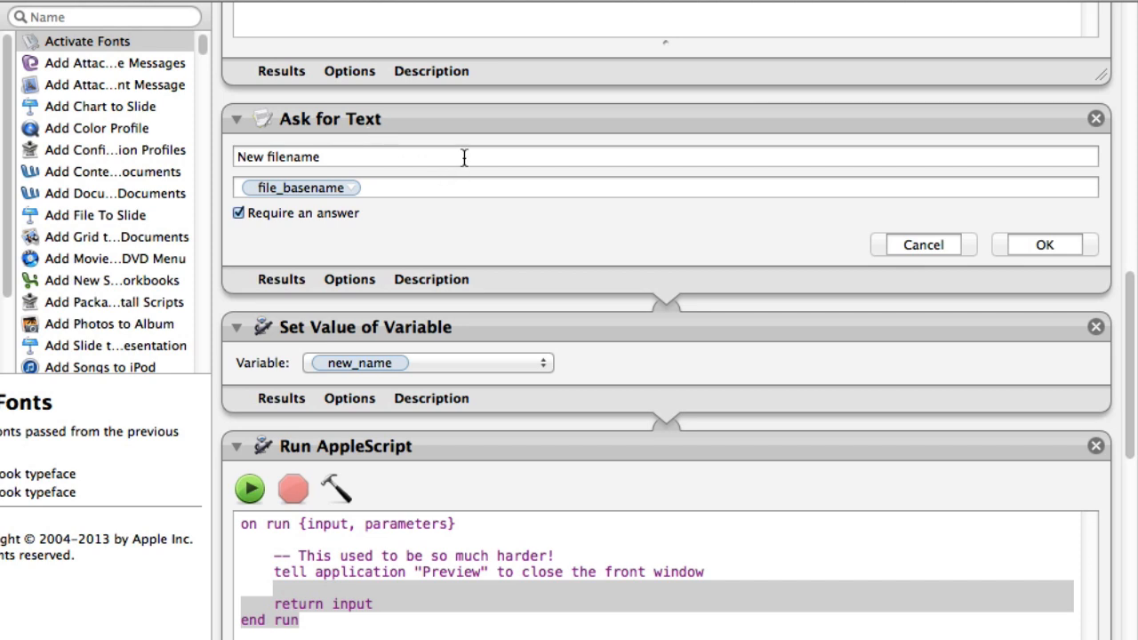
left_click(107, 16)
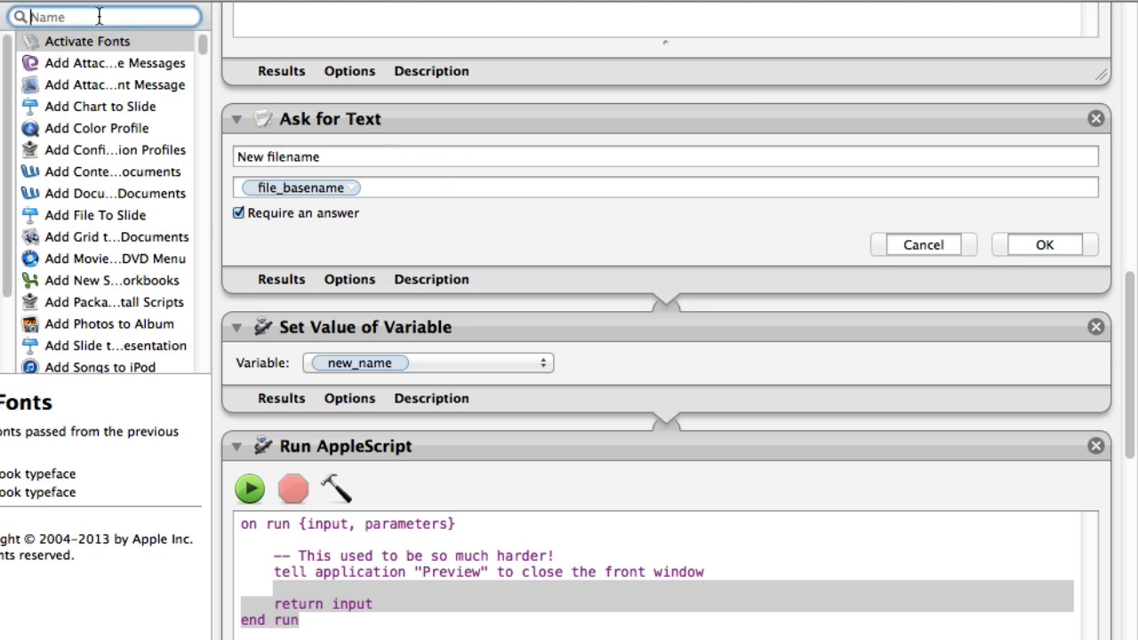
type("ask")
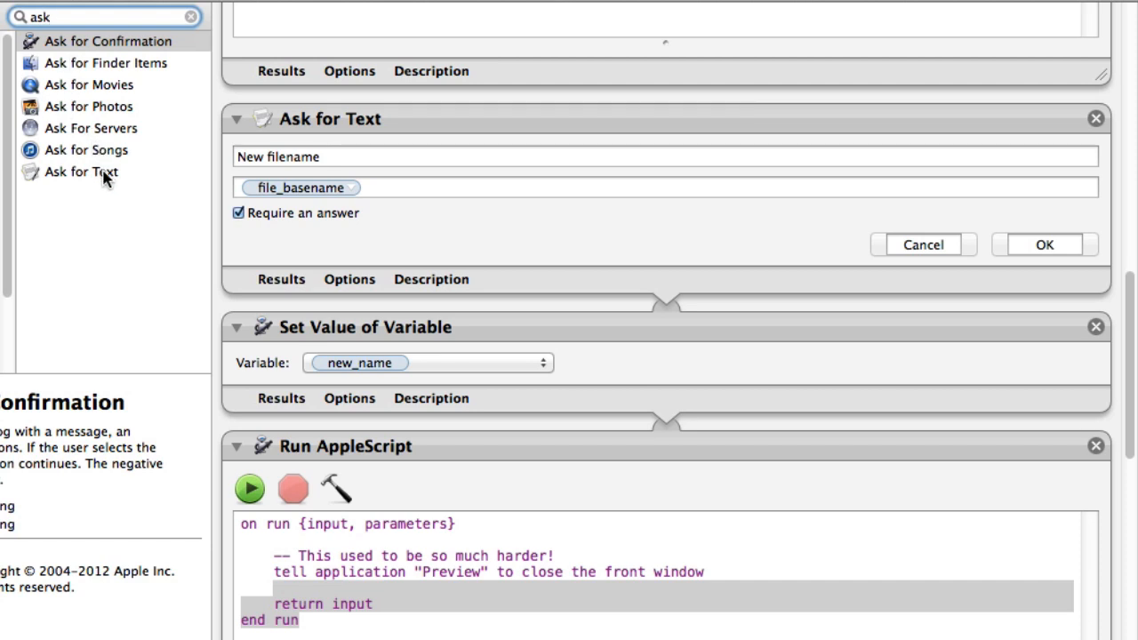
mouse_move(562, 242)
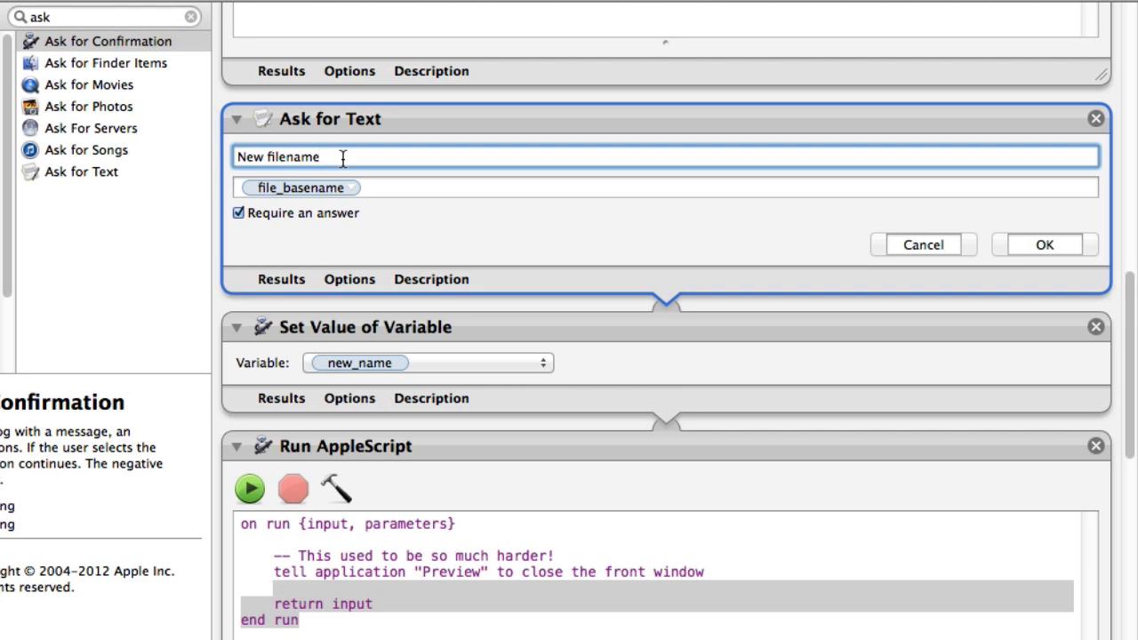
left_click(342, 156)
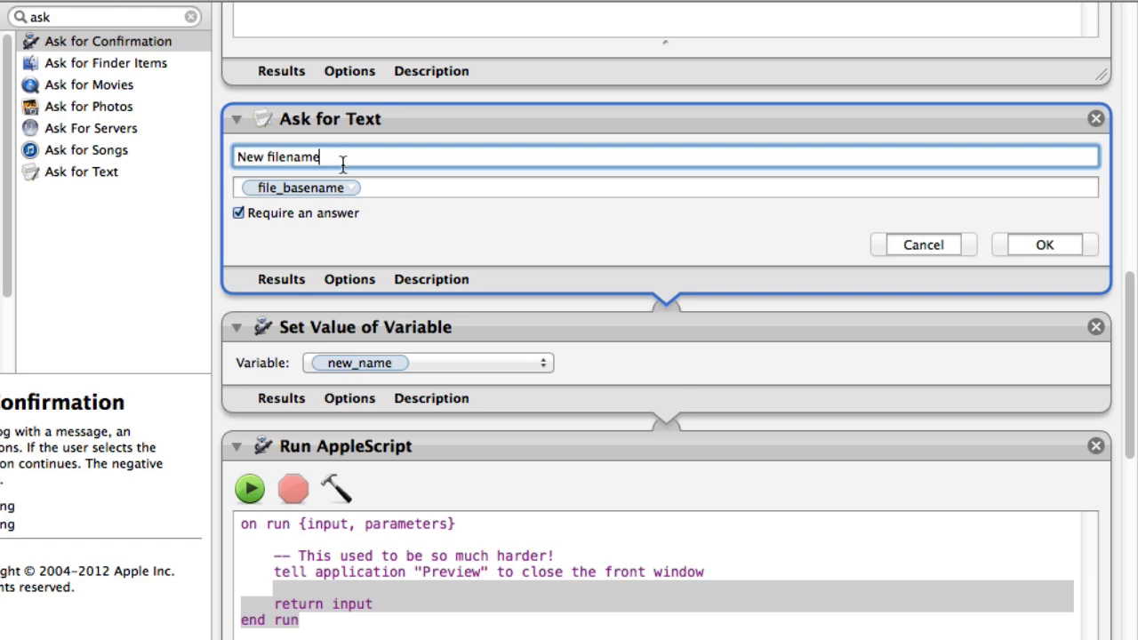
mouse_move(633, 224)
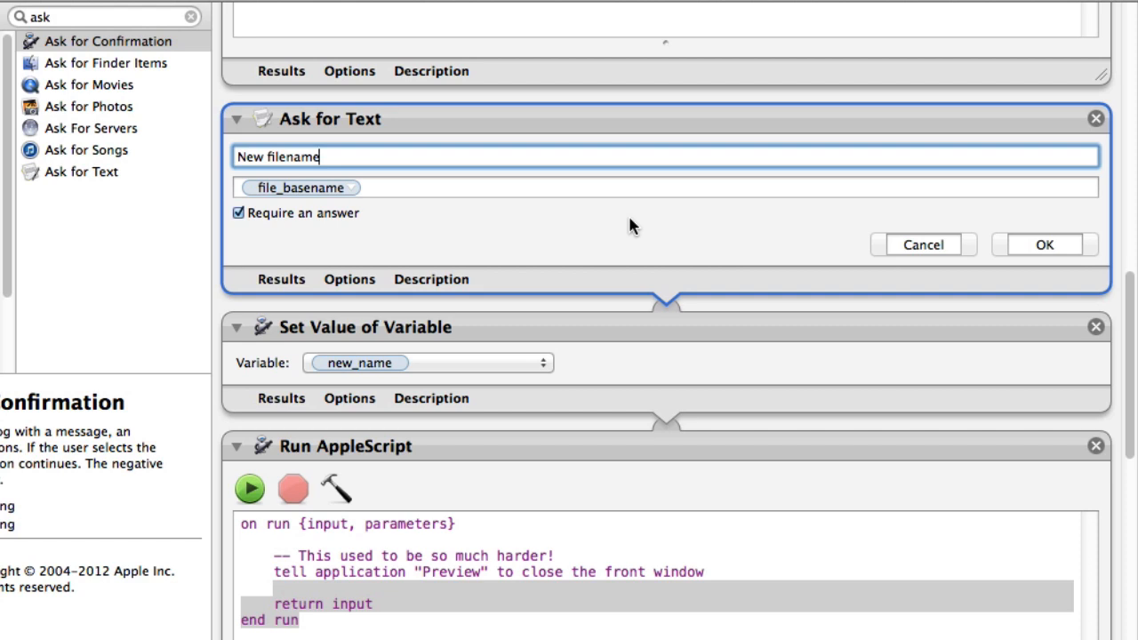
mouse_move(452, 357)
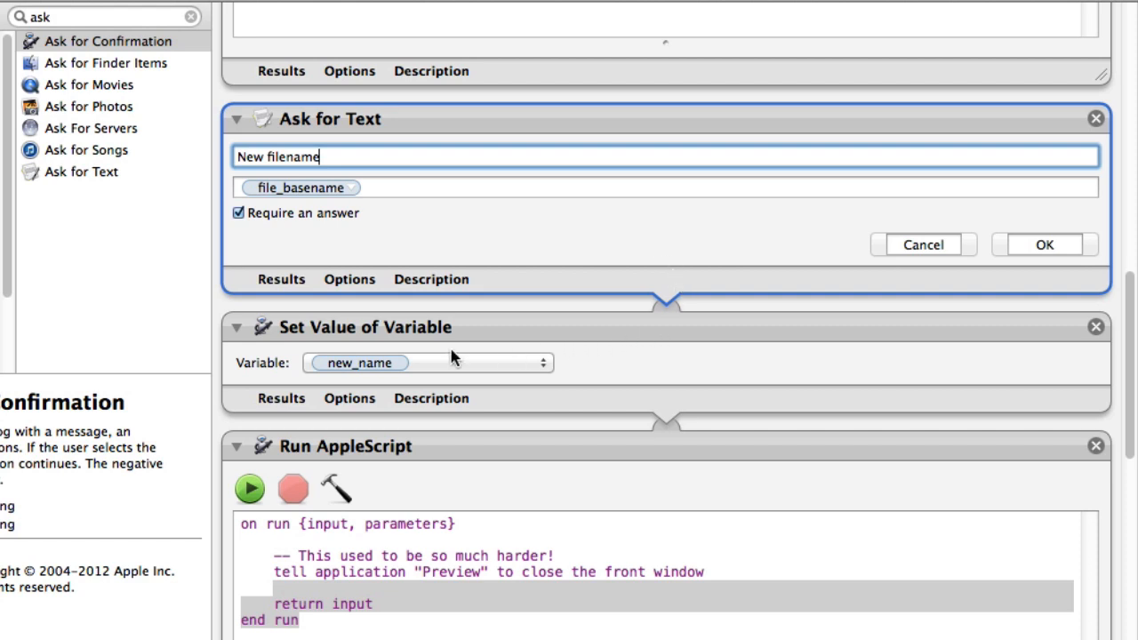
mouse_move(446, 355)
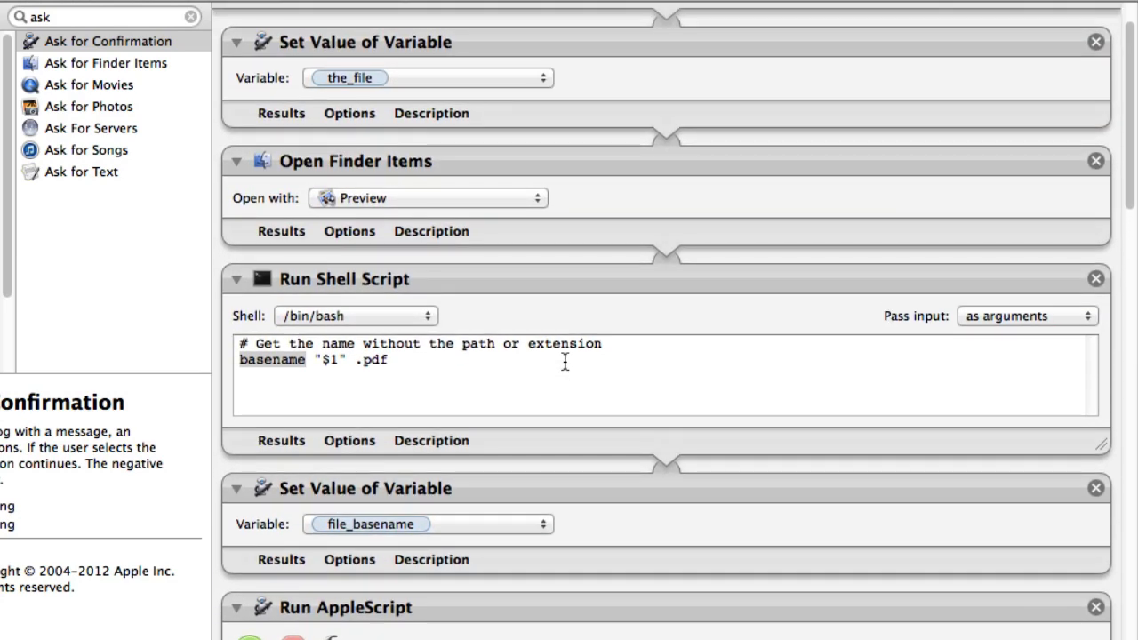
mouse_move(446, 78)
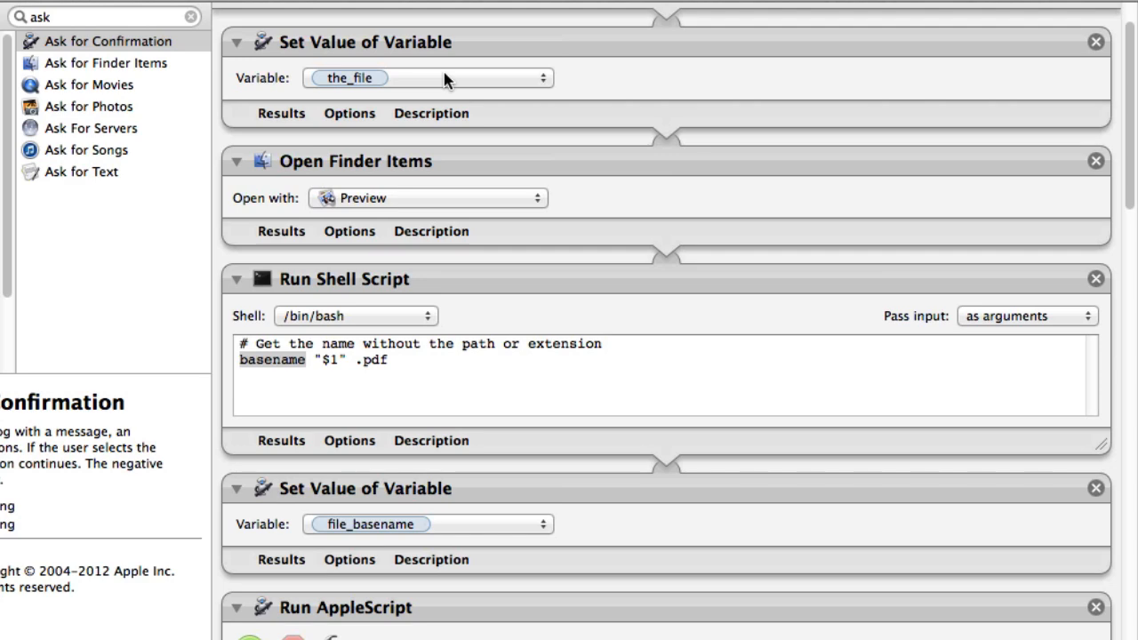
scroll("down", 3)
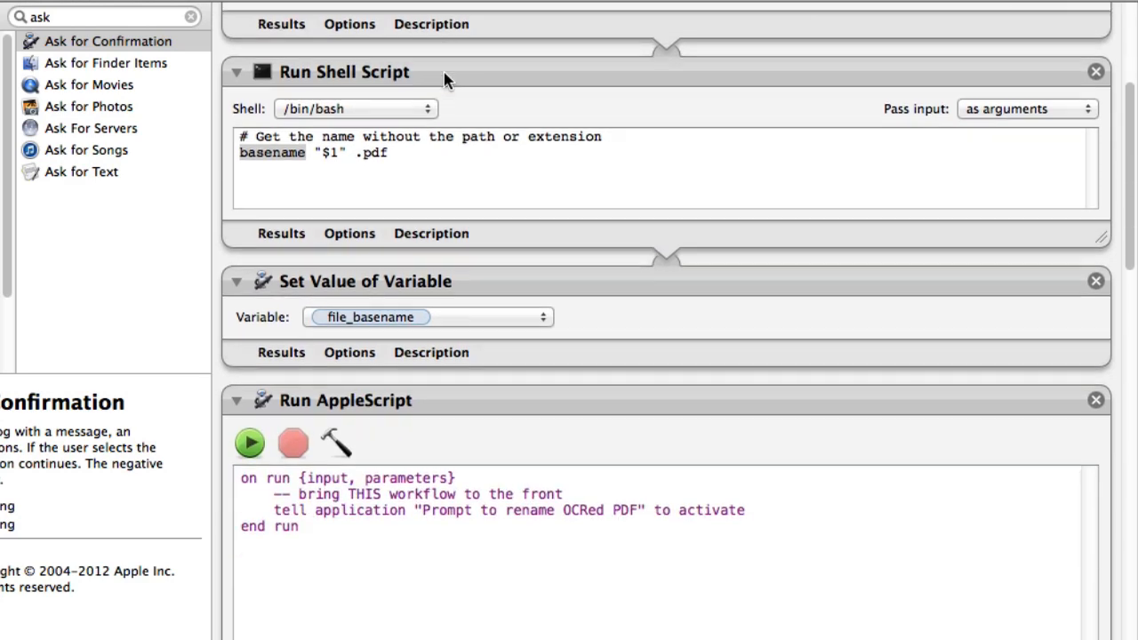
scroll("down", 3)
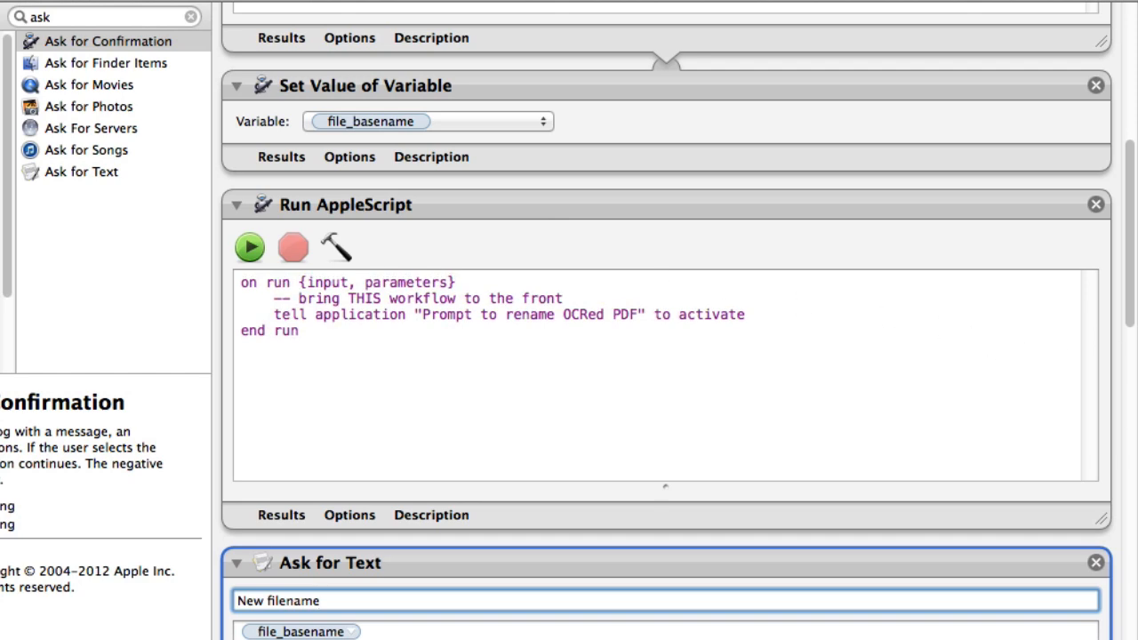
scroll("down", 3)
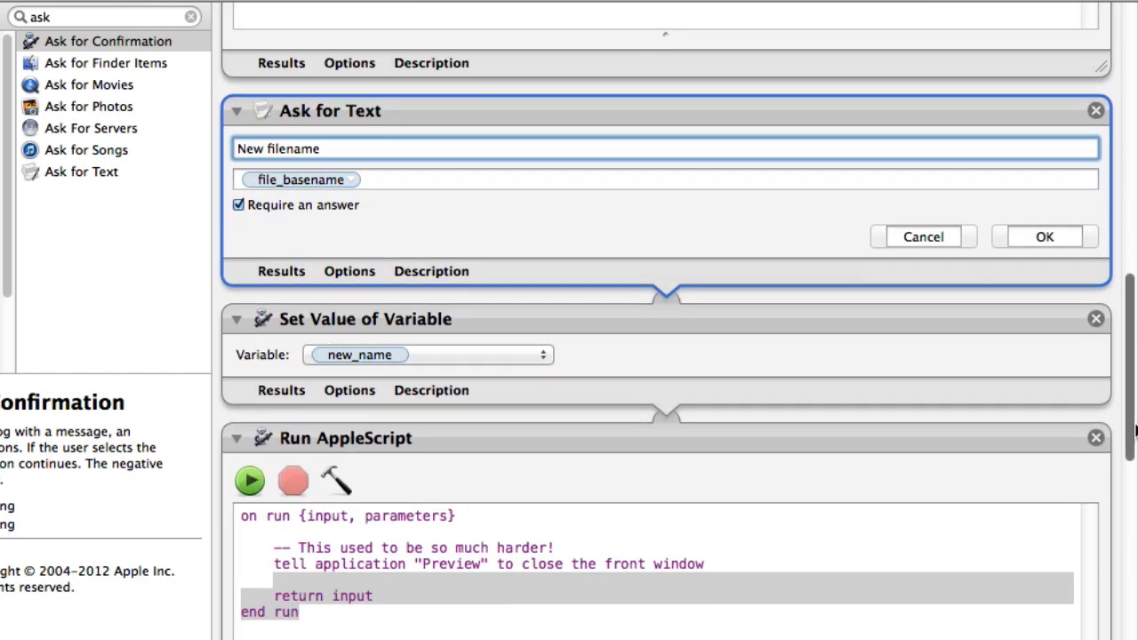
scroll("down", 3)
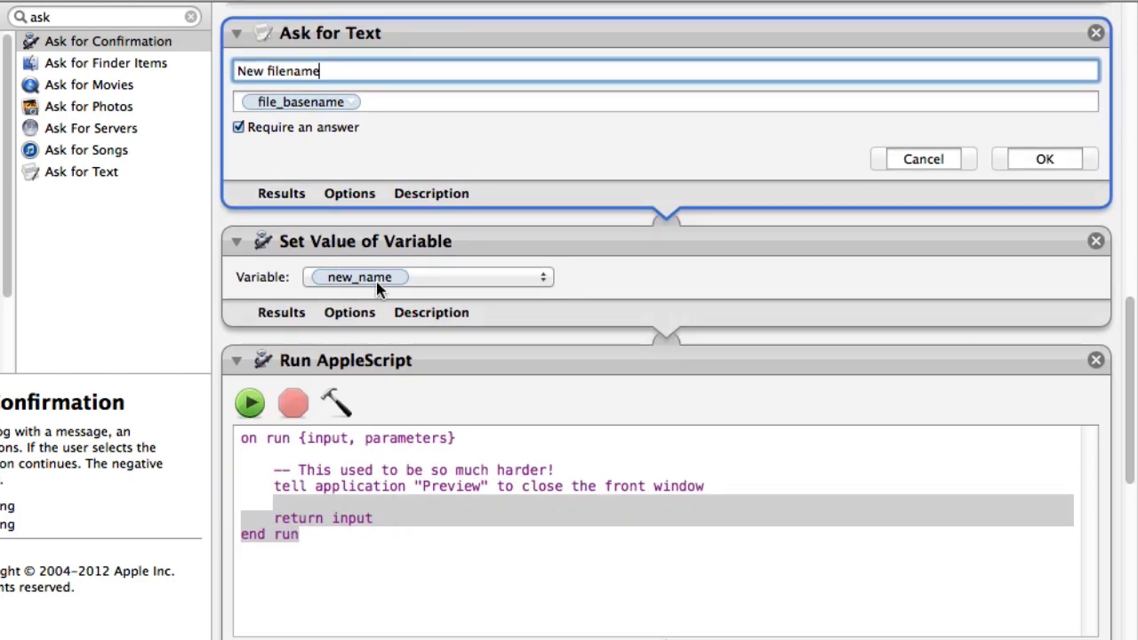
mouse_move(415, 286)
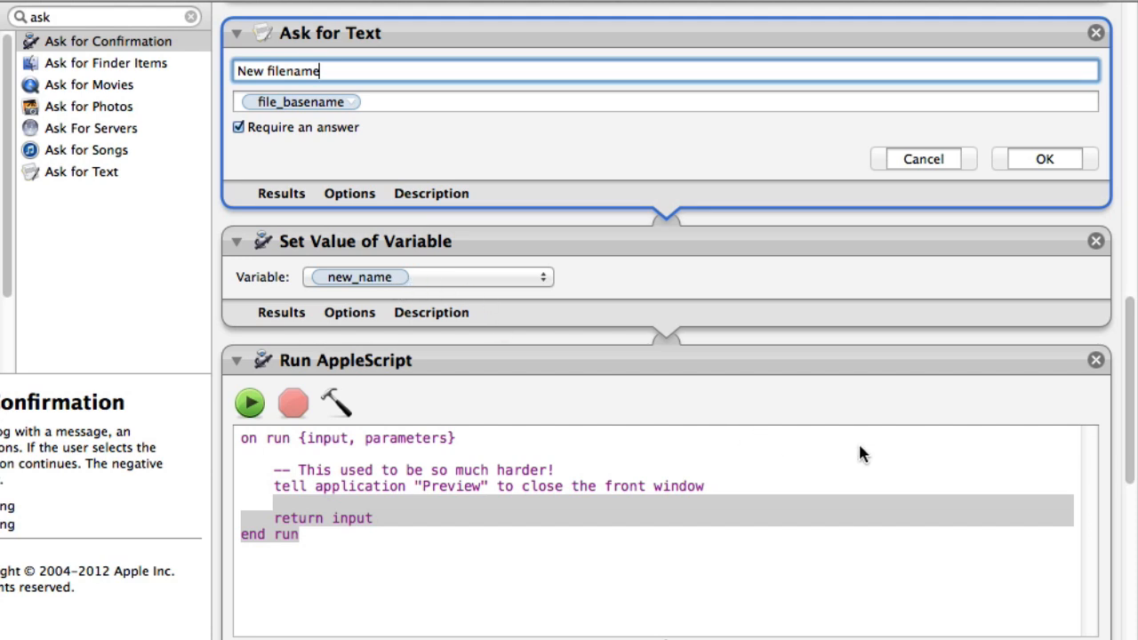
scroll("down", 3)
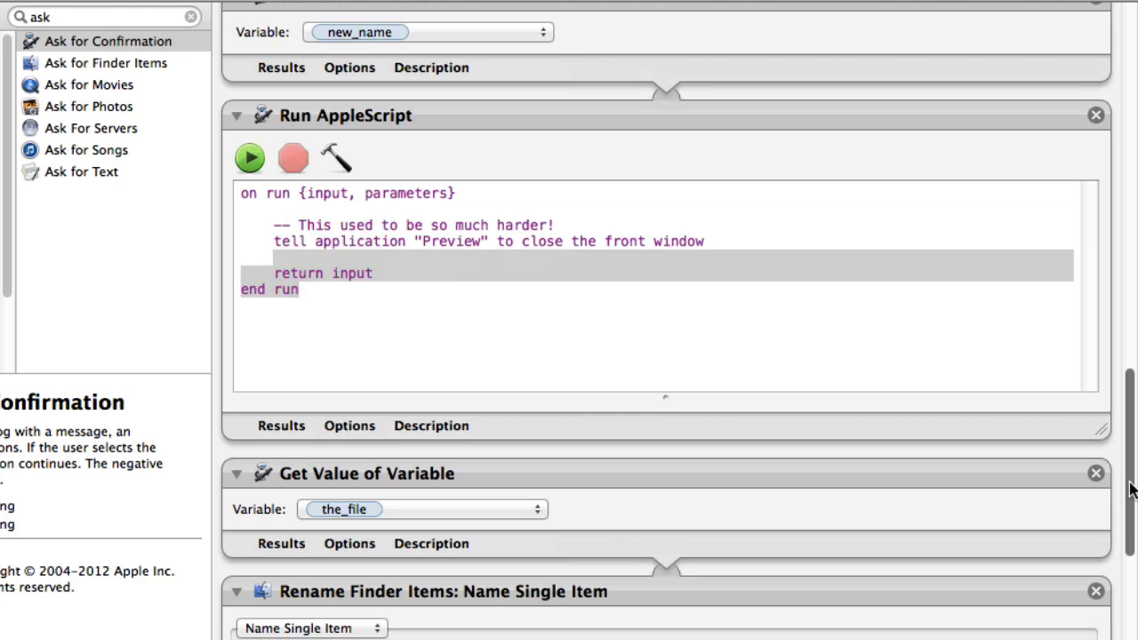
left_click(289, 241)
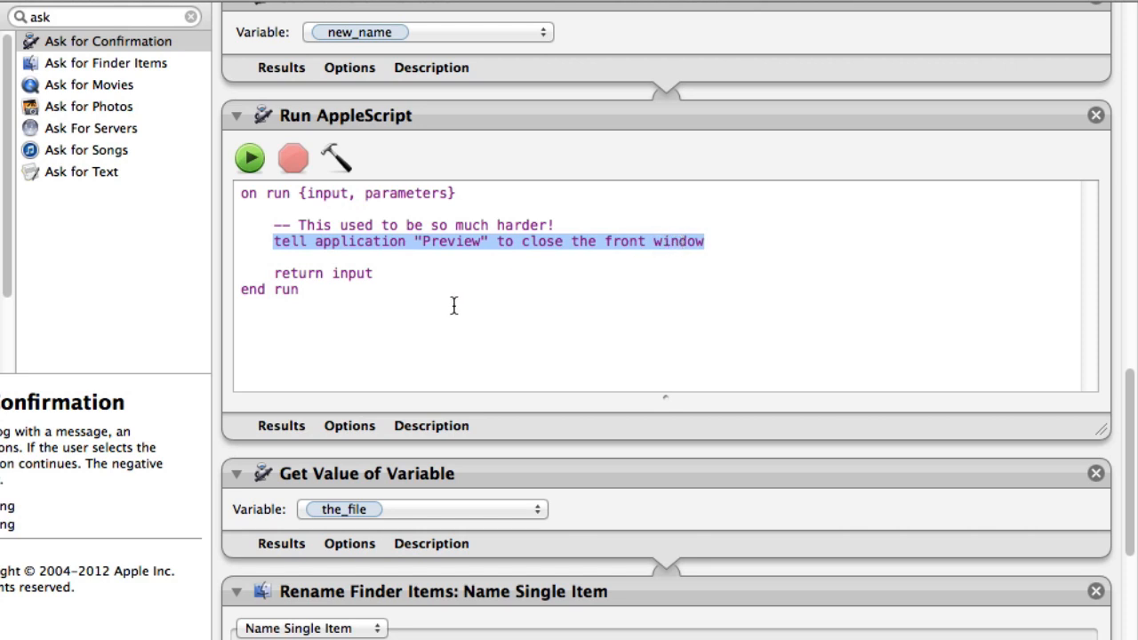
mouse_move(457, 306)
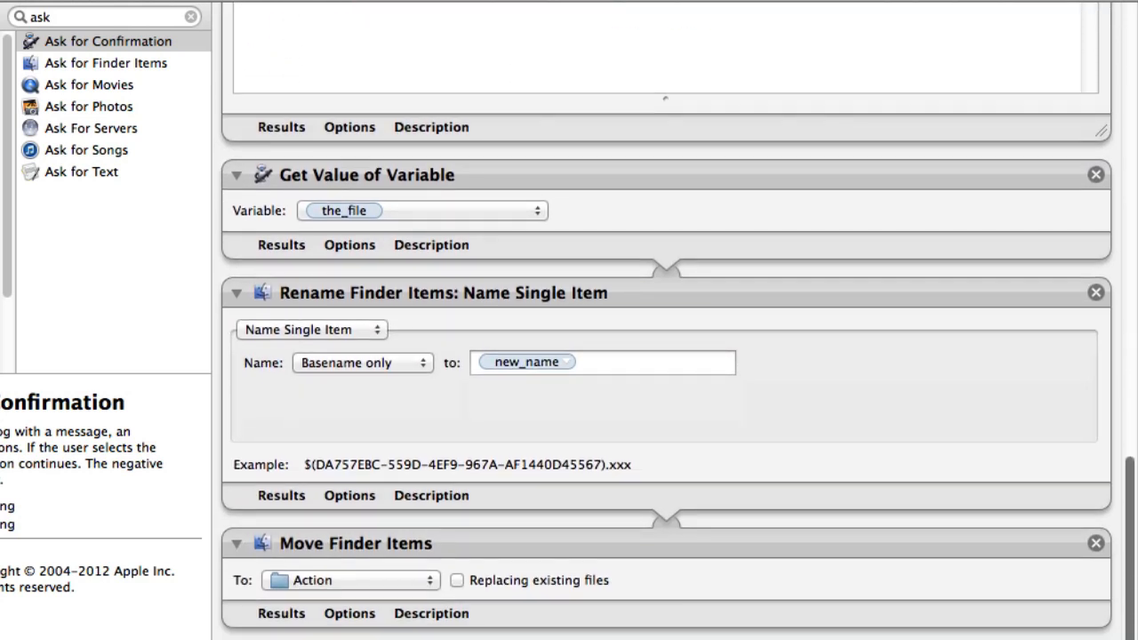
mouse_move(382, 225)
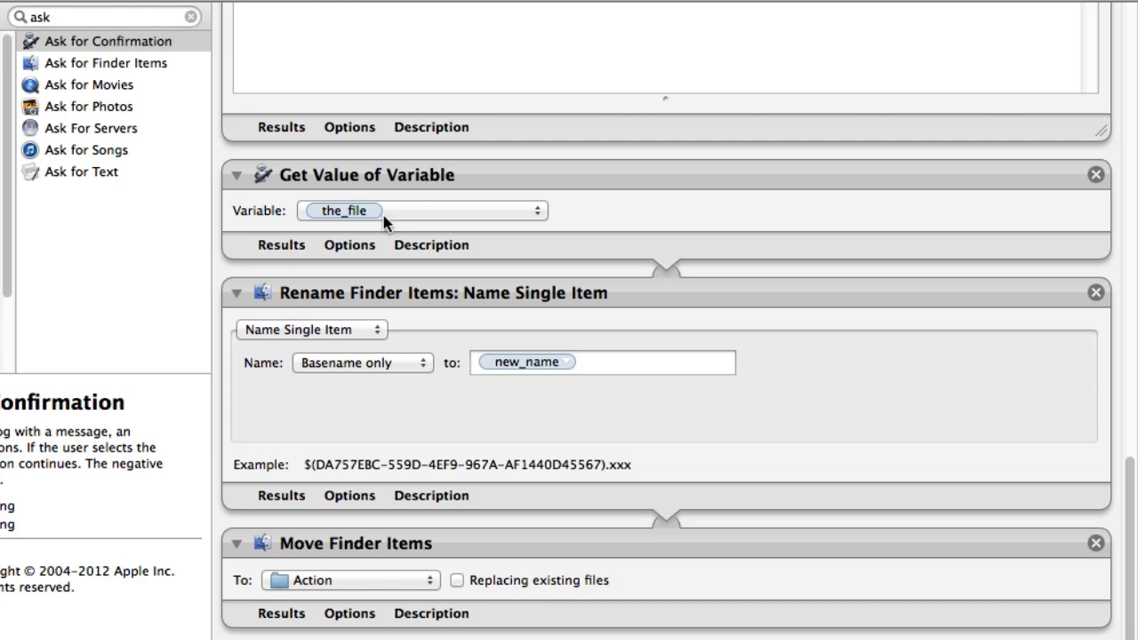
mouse_move(364, 306)
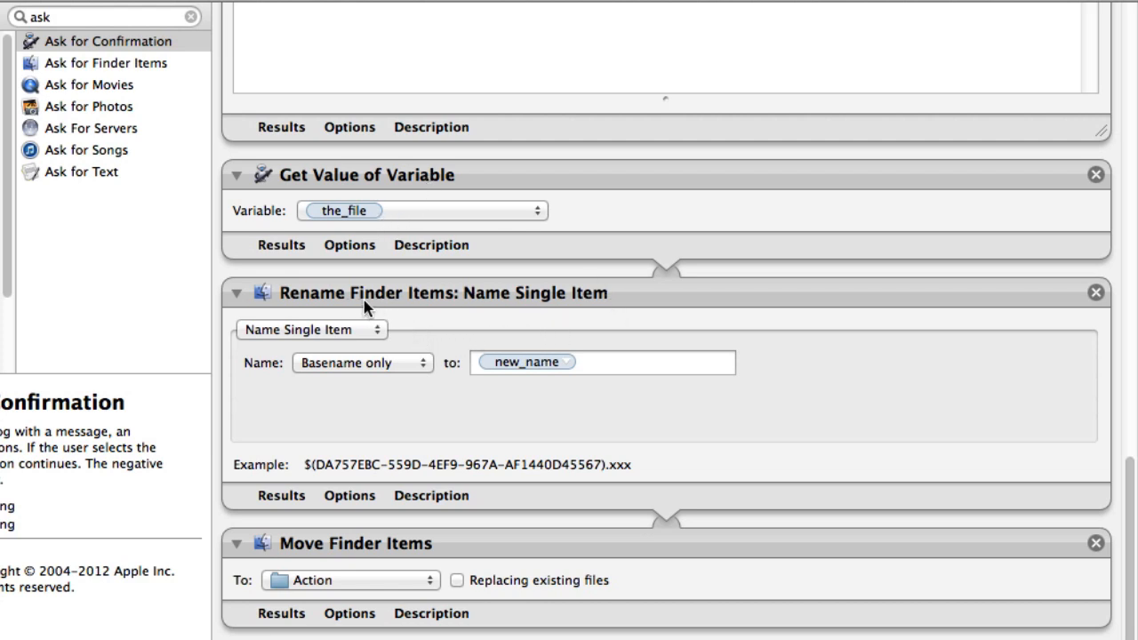
mouse_move(389, 267)
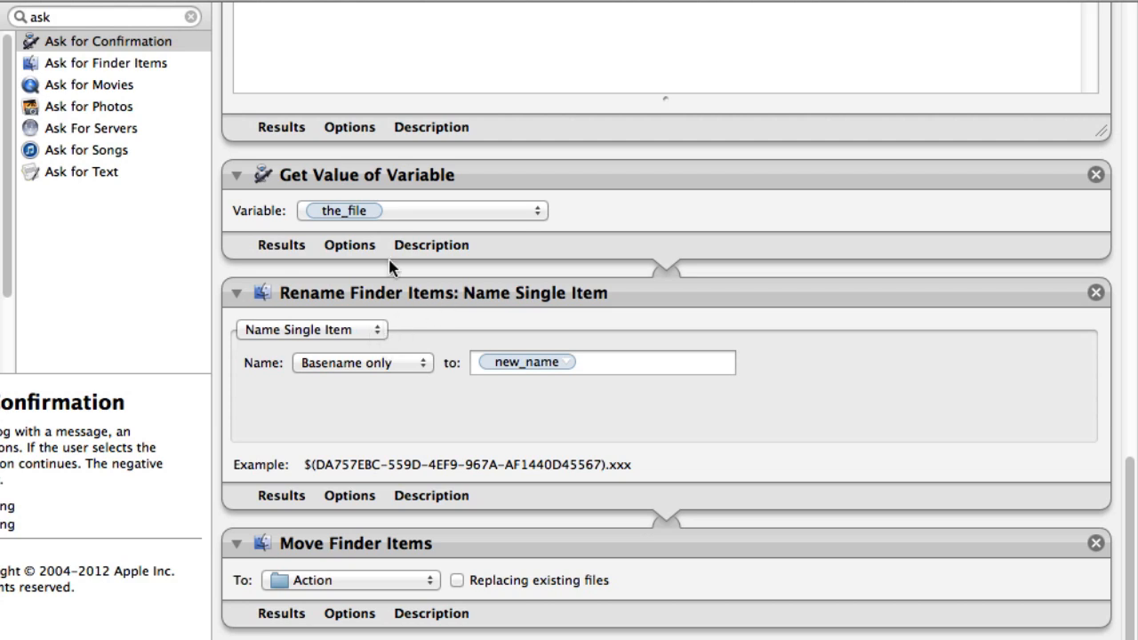
mouse_move(400, 348)
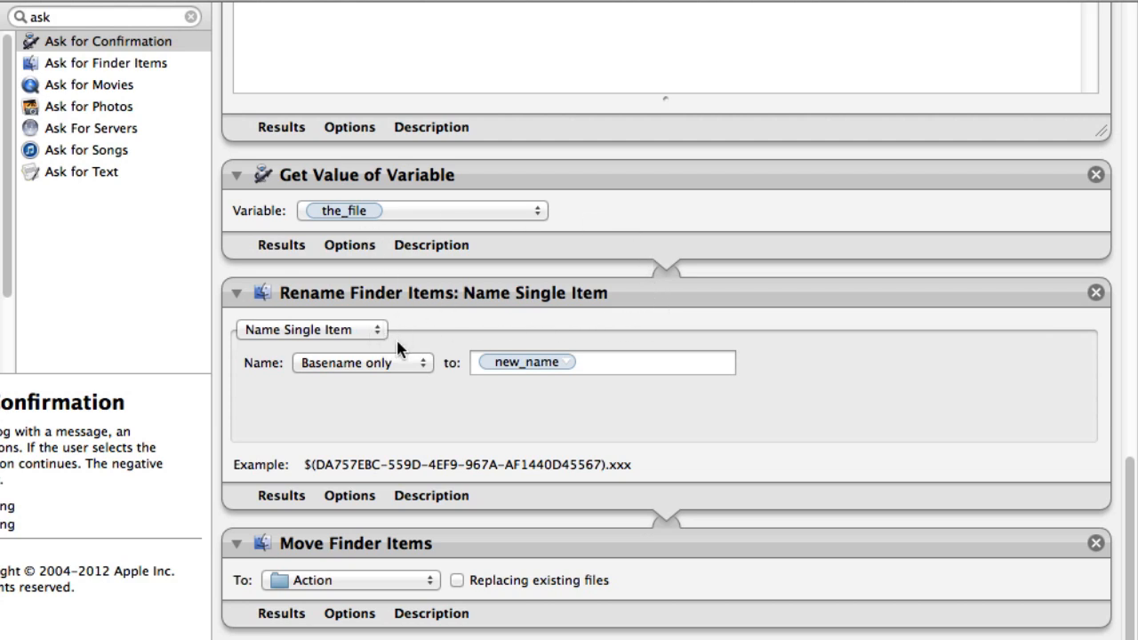
mouse_move(557, 383)
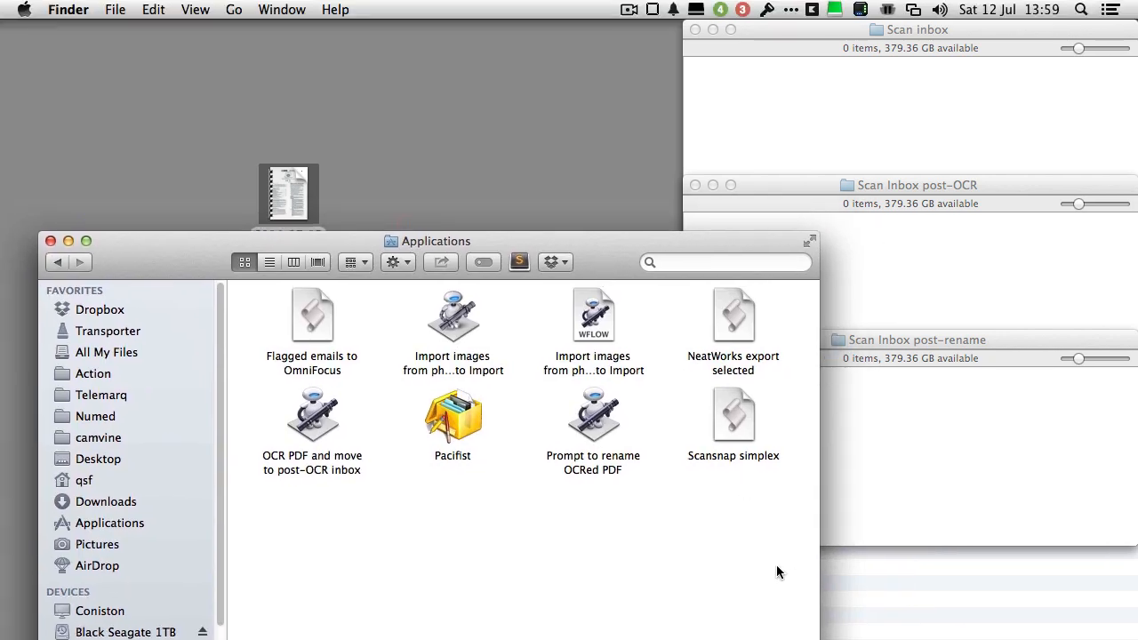
mouse_move(455, 98)
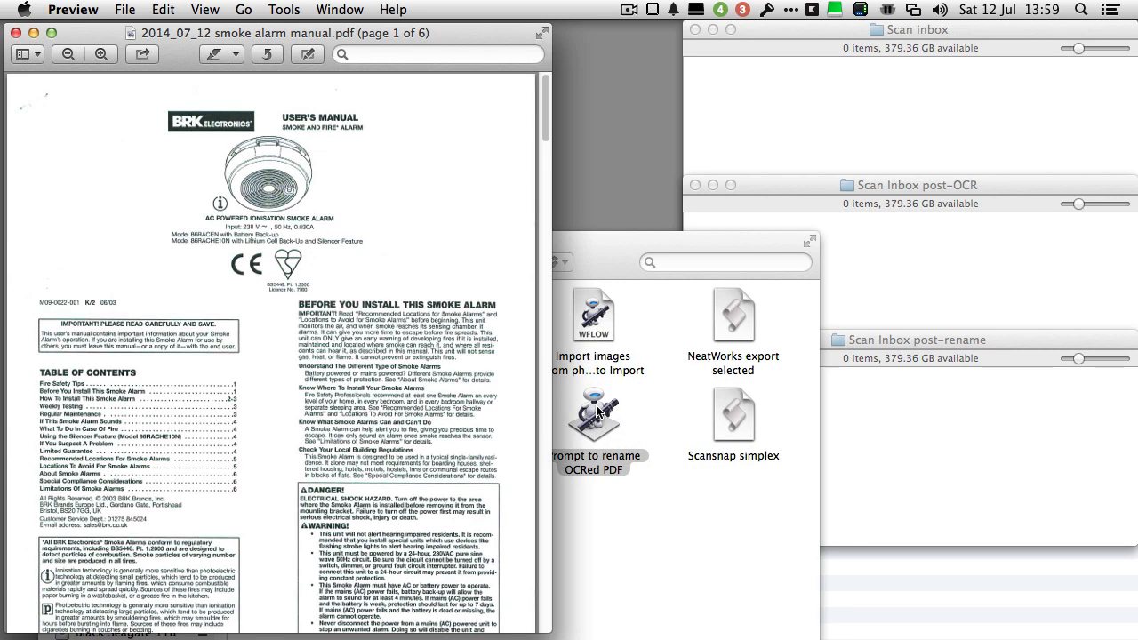
Step: Run the Prompt to rename OCRed PDF workflow and accept '2014_07_12 smoke alarm manual'
double_click(589, 416)
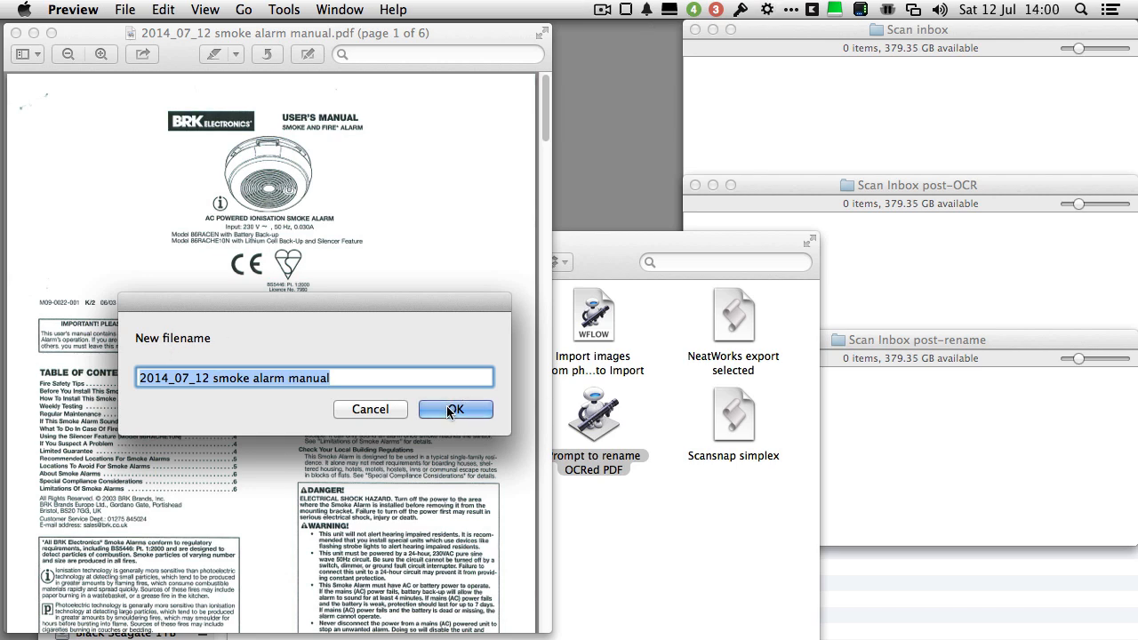
left_click(456, 409)
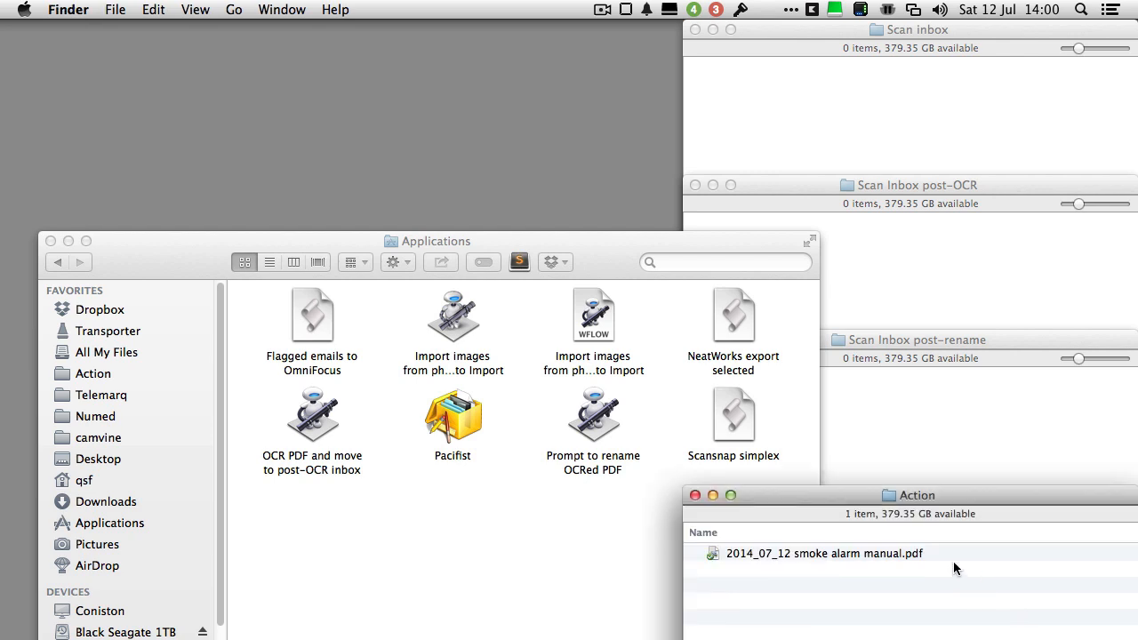
mouse_move(224, 172)
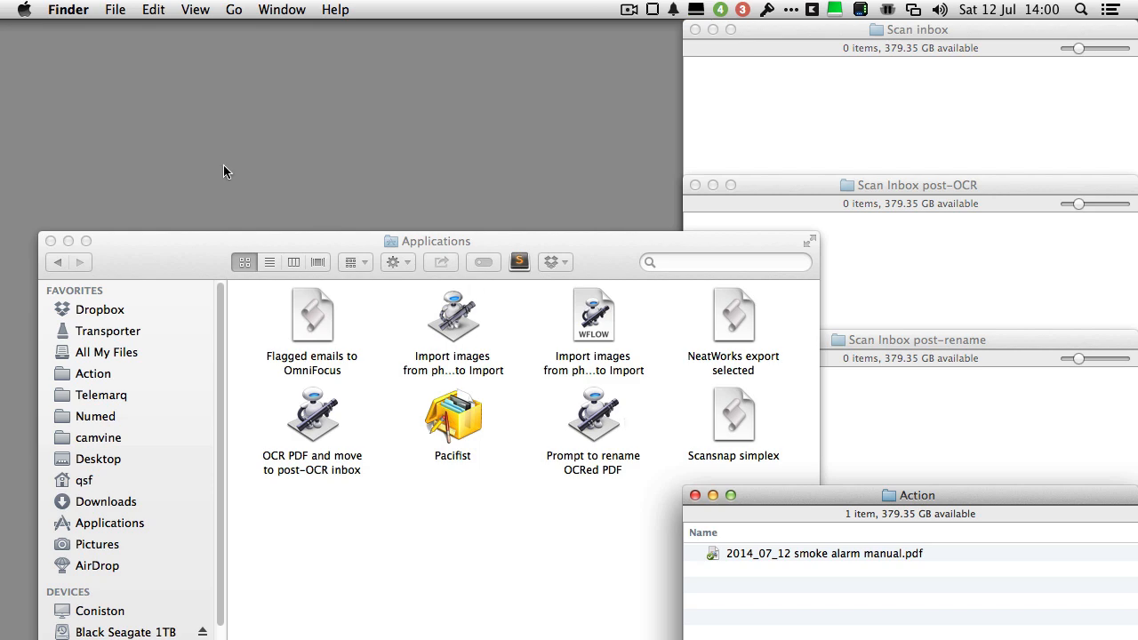